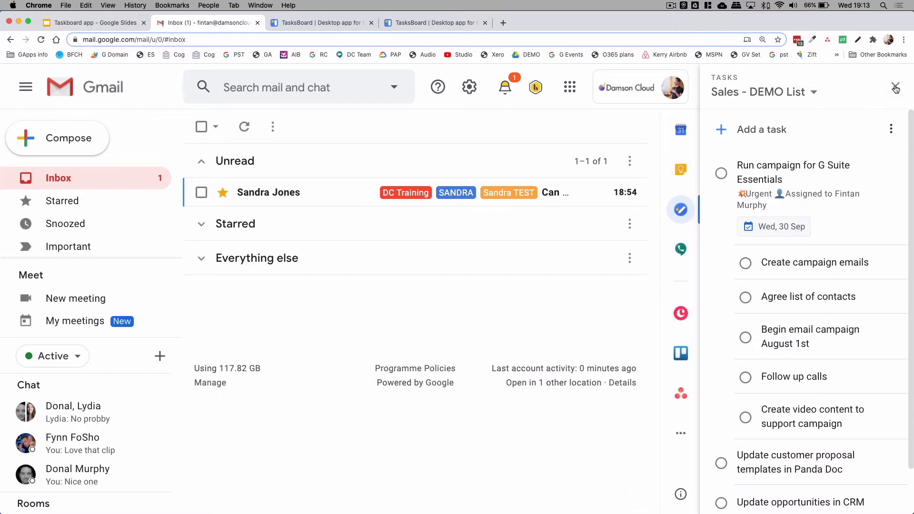
Add a 'Do sales proposal' task to the Sales - DEMO List.
left_click(895, 88)
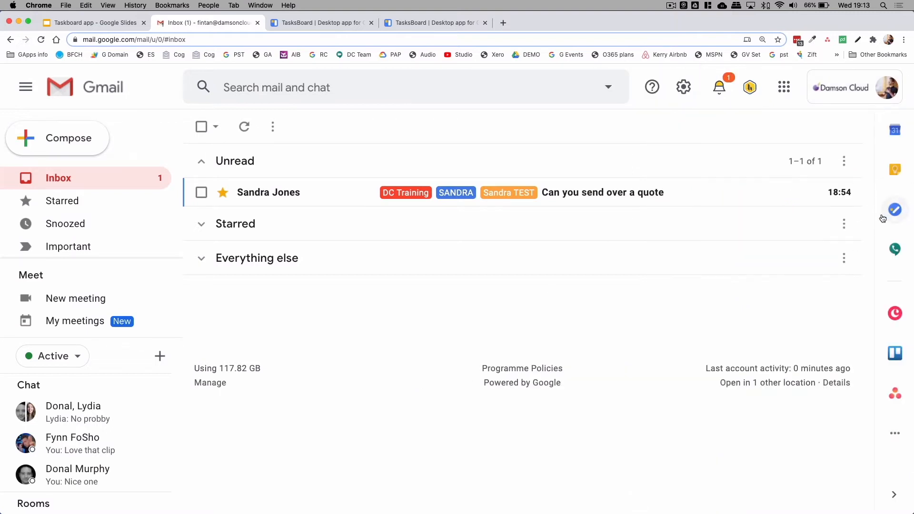
left_click(895, 209)
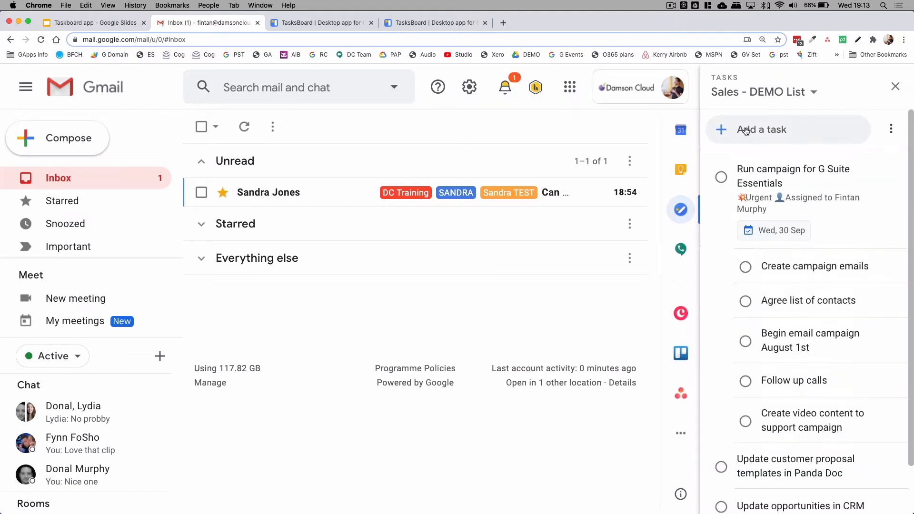
left_click(762, 129)
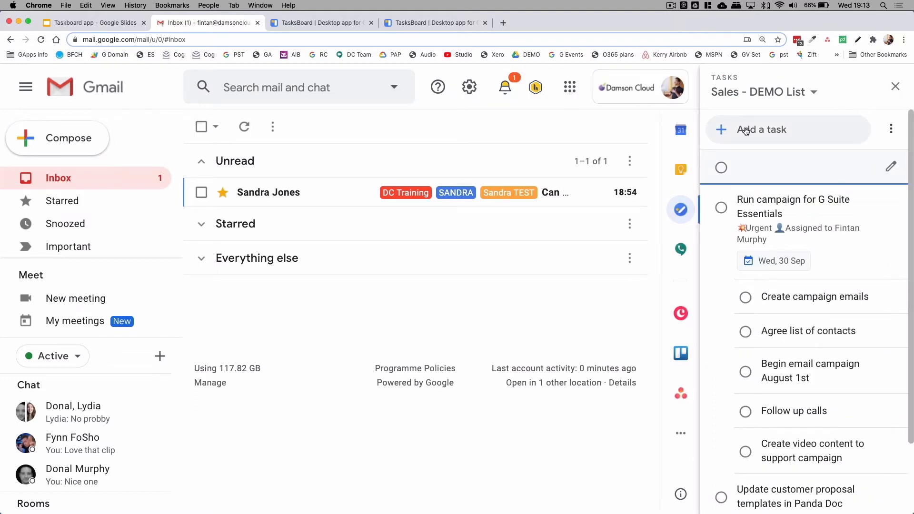
type("Do sales proposal\\")
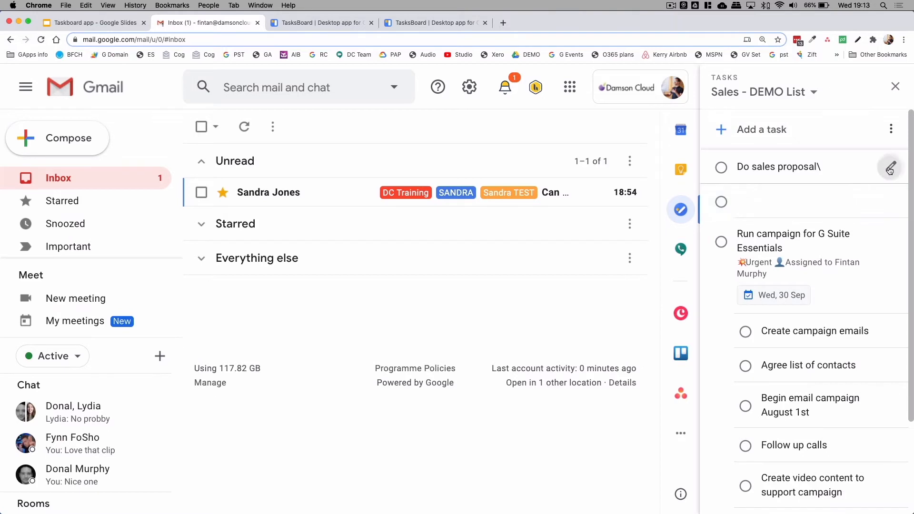
Make the task due tomorrow with subtask 'Create video for this'.
left_click(890, 166)
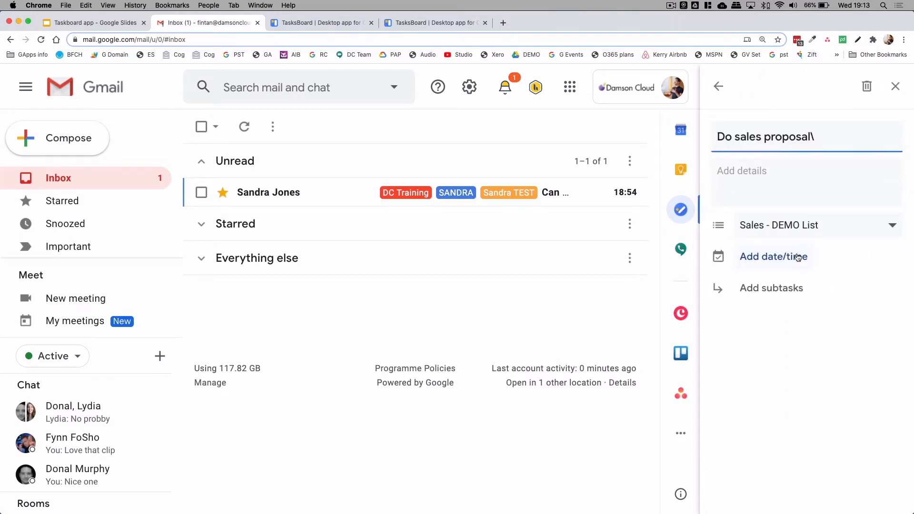
left_click(774, 256)
type("C")
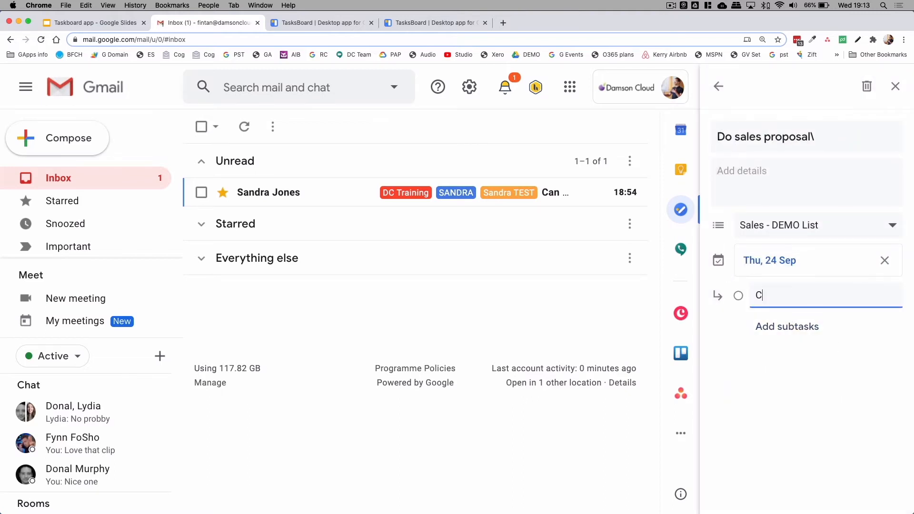
type("reate video")
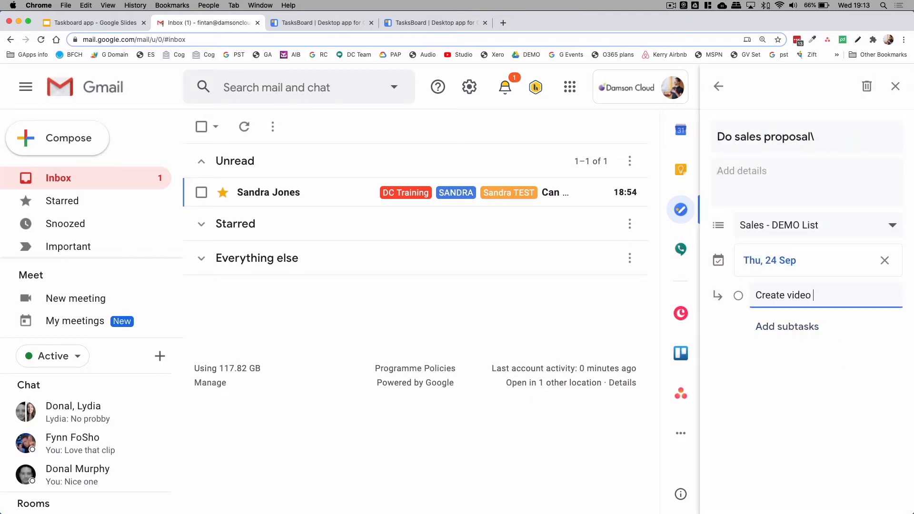
type("for this")
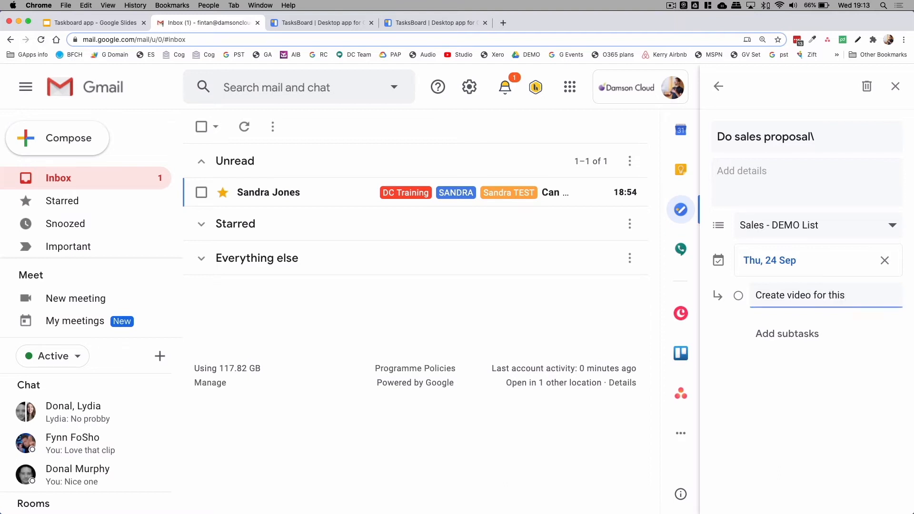
left_click(786, 334)
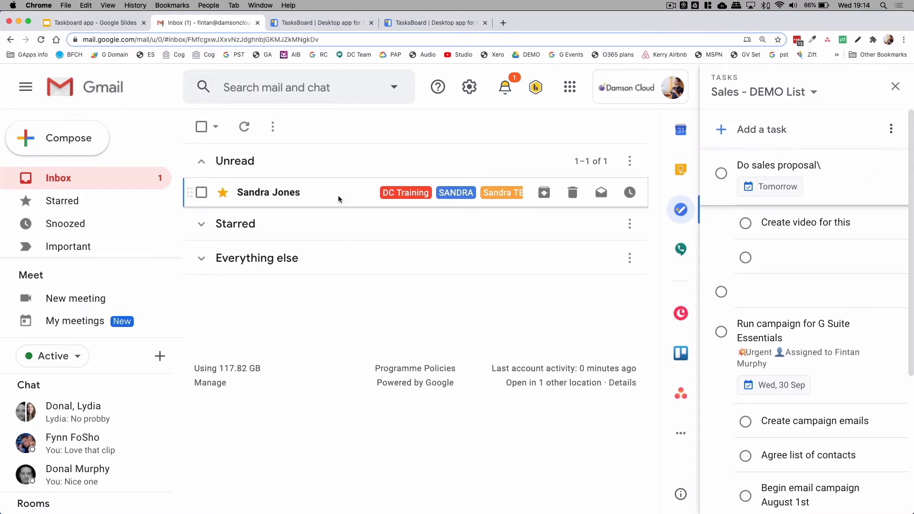
left_click(268, 193)
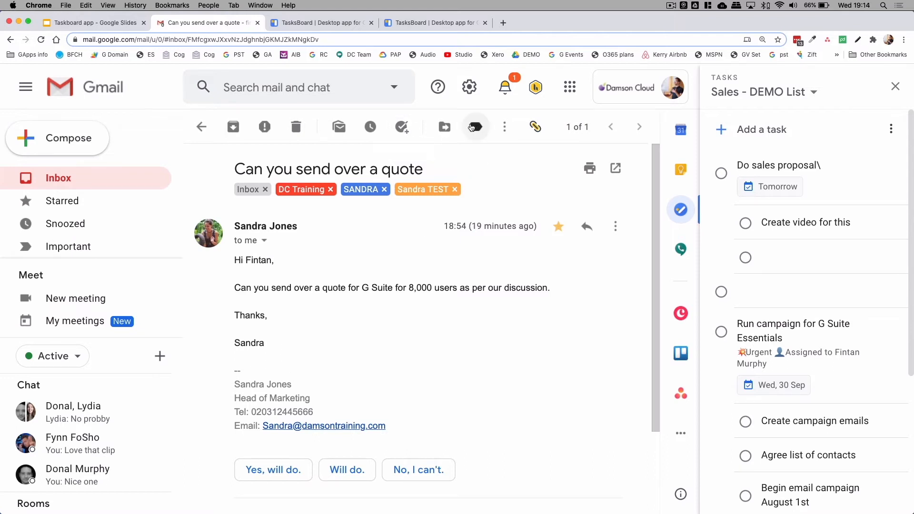
left_click(402, 127)
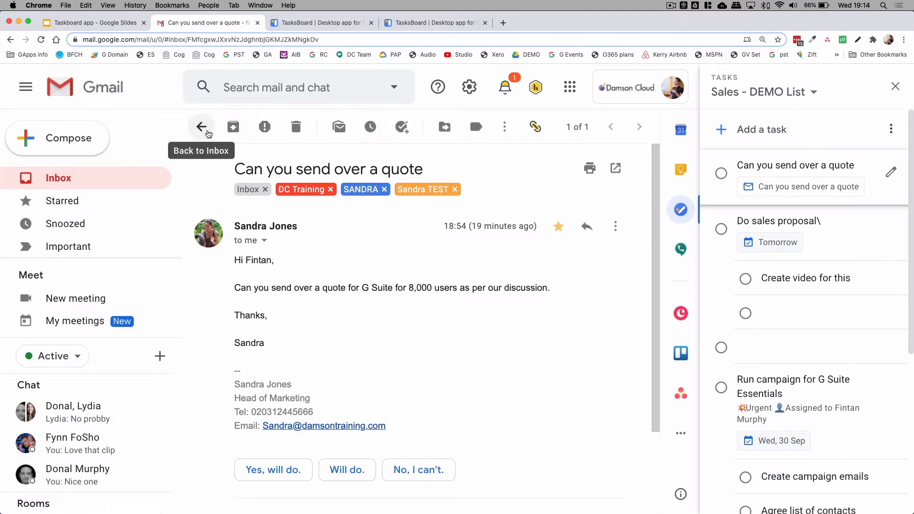
left_click(201, 127)
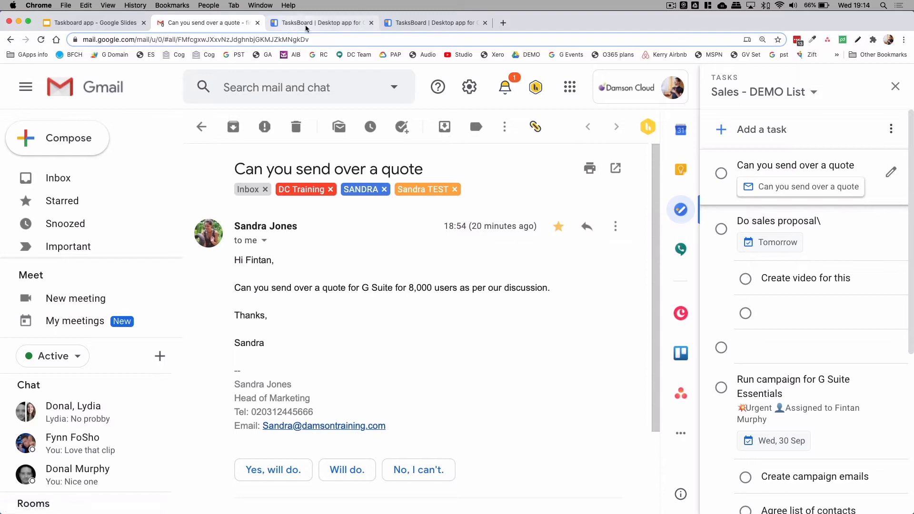
Show the Damson Test Board in TasksBoard and check the quote task's email link.
left_click(319, 23)
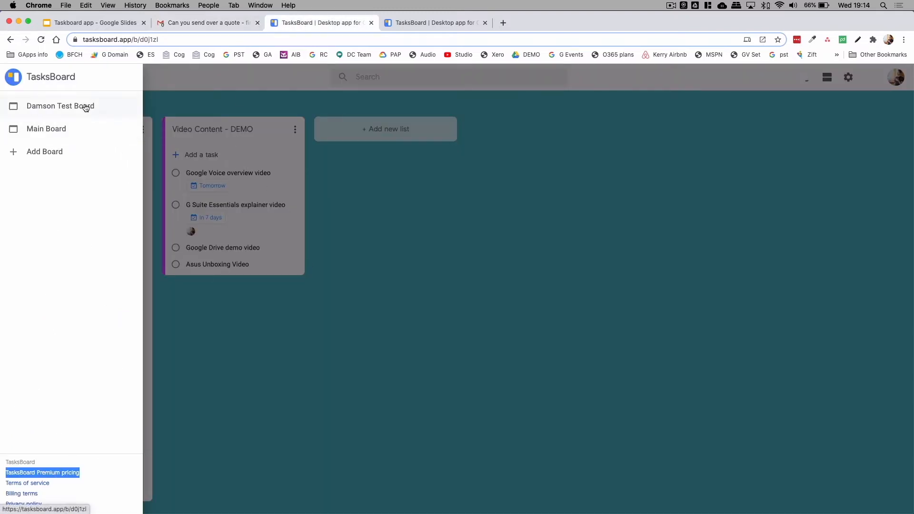
left_click(60, 106)
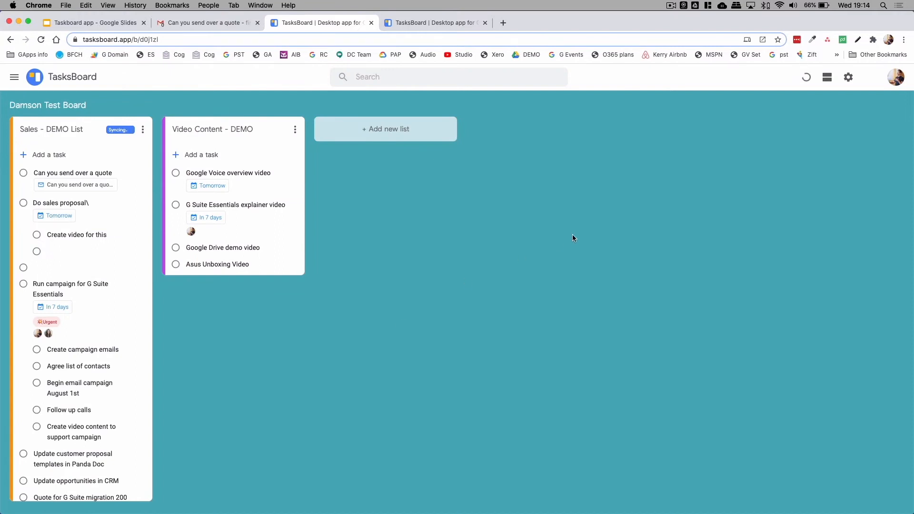
mouse_move(311, 181)
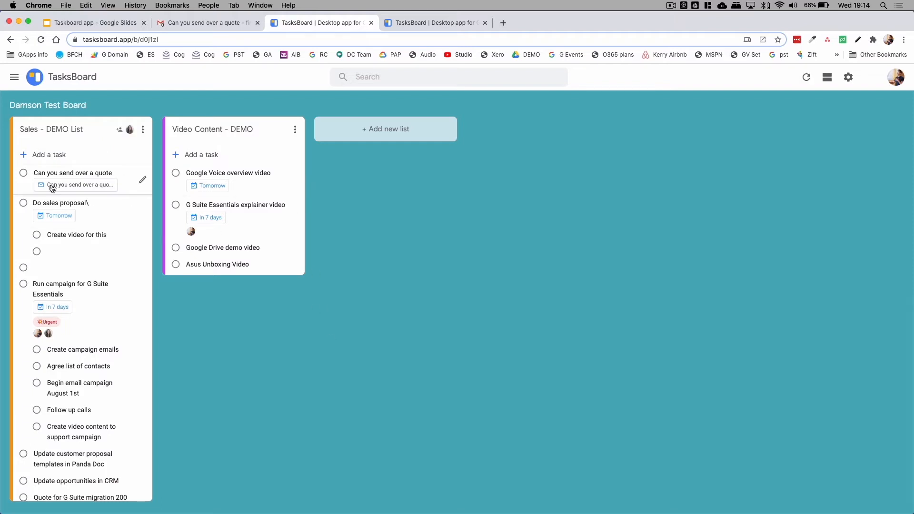
mouse_move(80, 185)
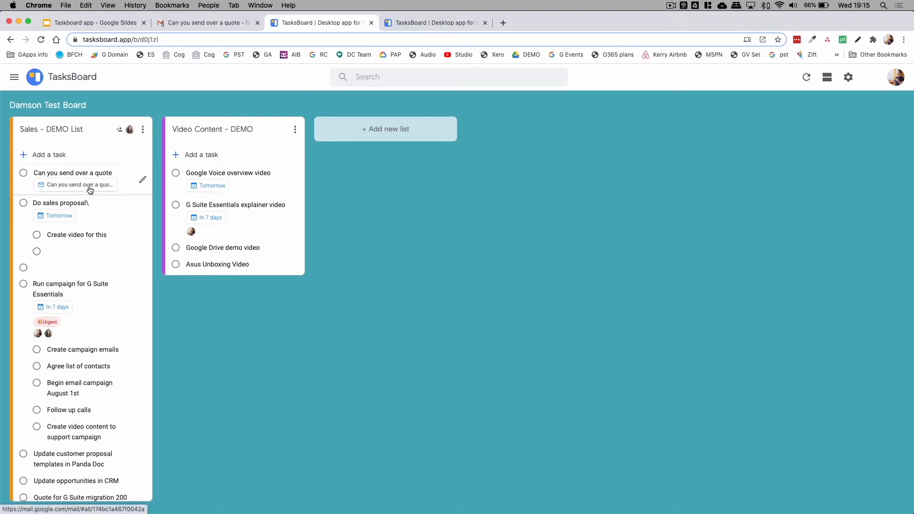
left_click(80, 184)
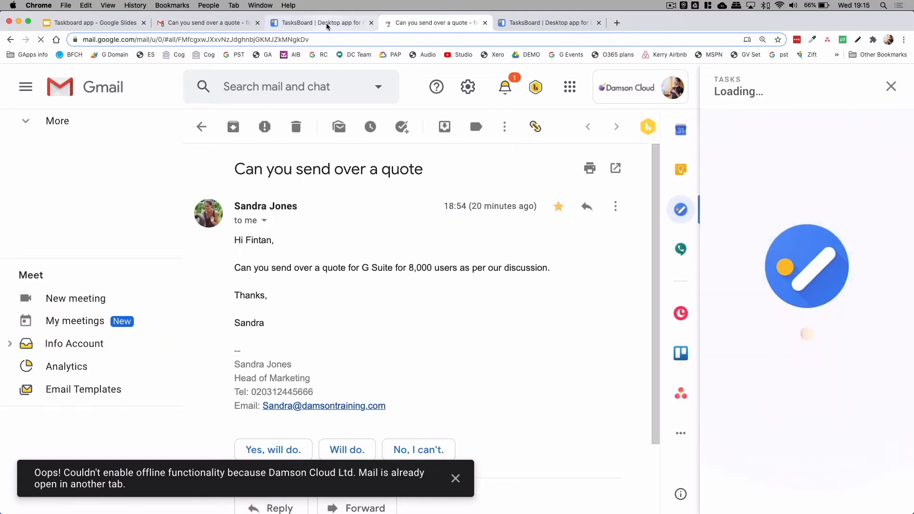
left_click(321, 22)
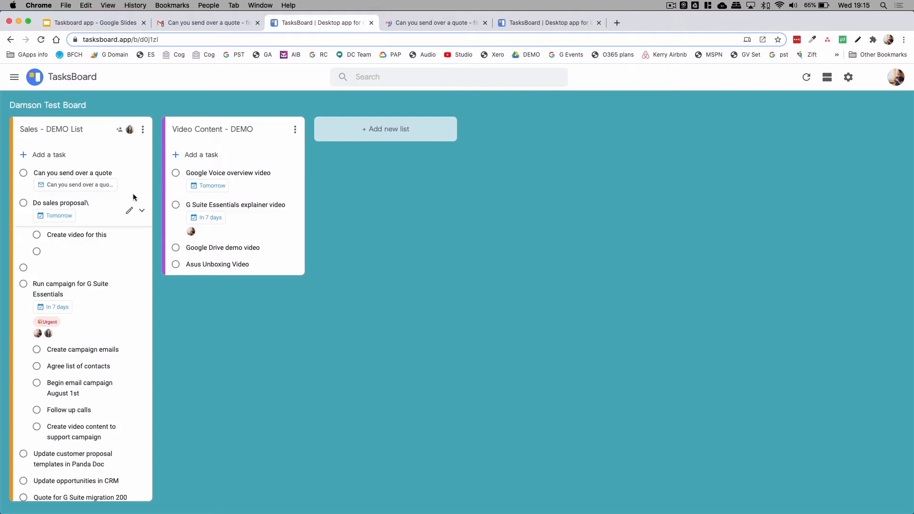
Create a Marketing list with a 'Create campaign' task and open its details.
left_click(386, 129)
type("Marketing")
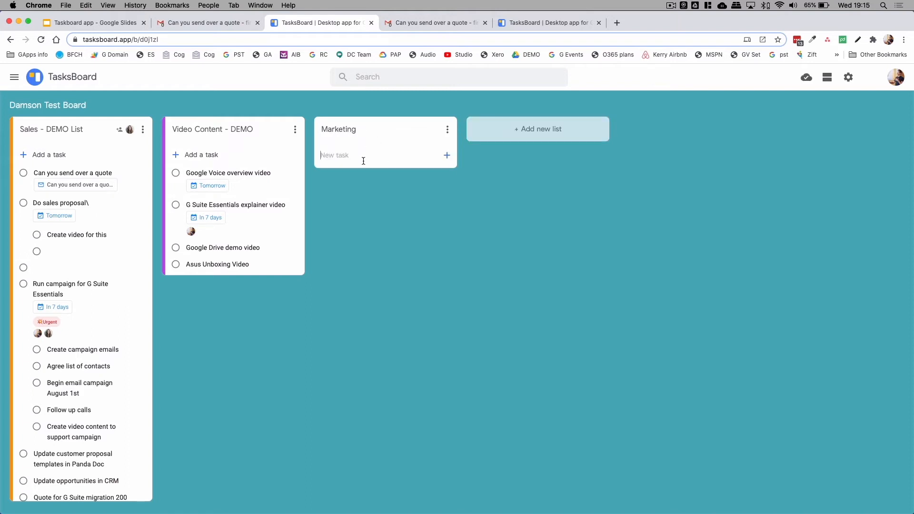
type("Create")
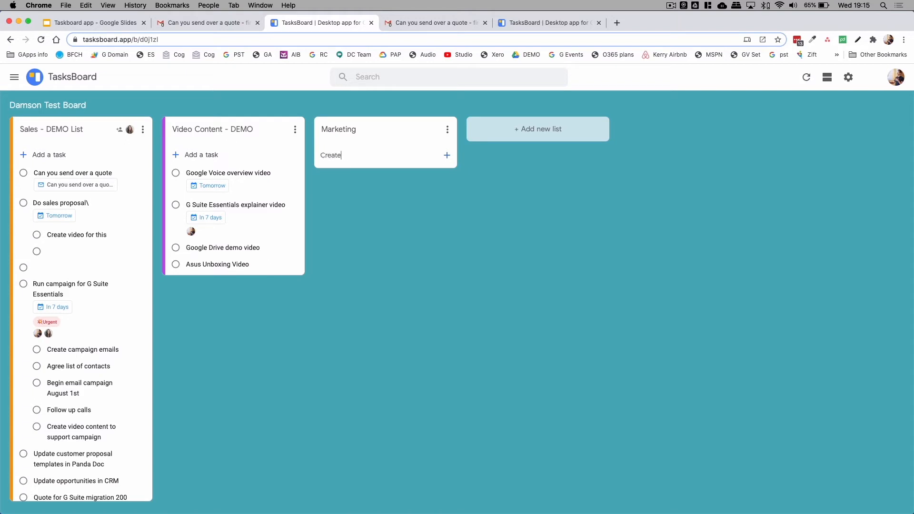
type("cam")
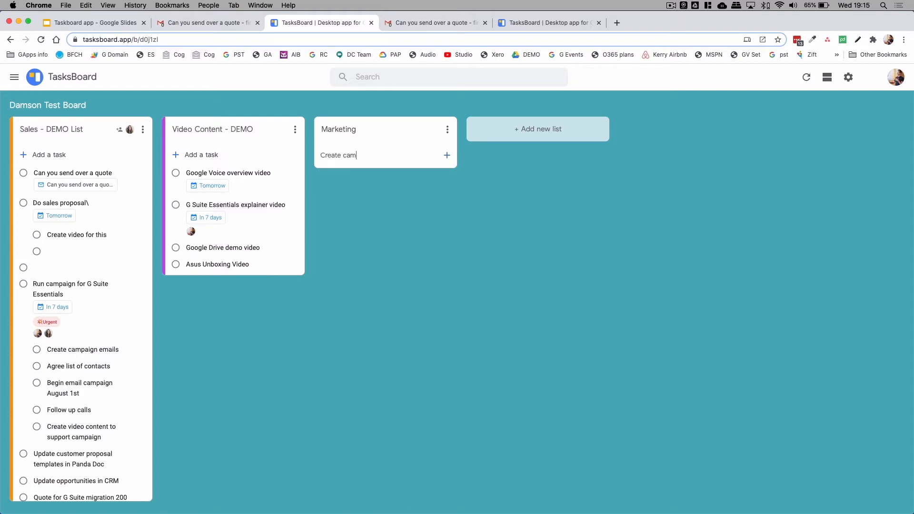
key("Enter")
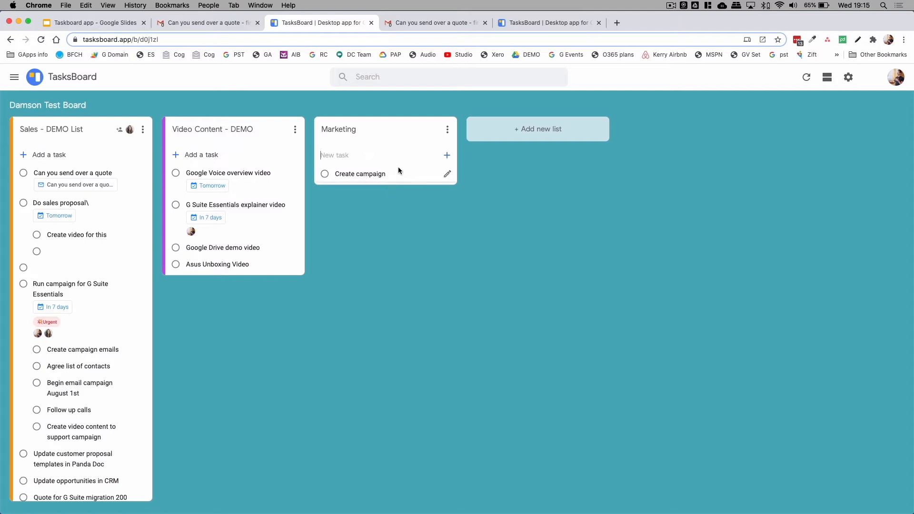
left_click(360, 174)
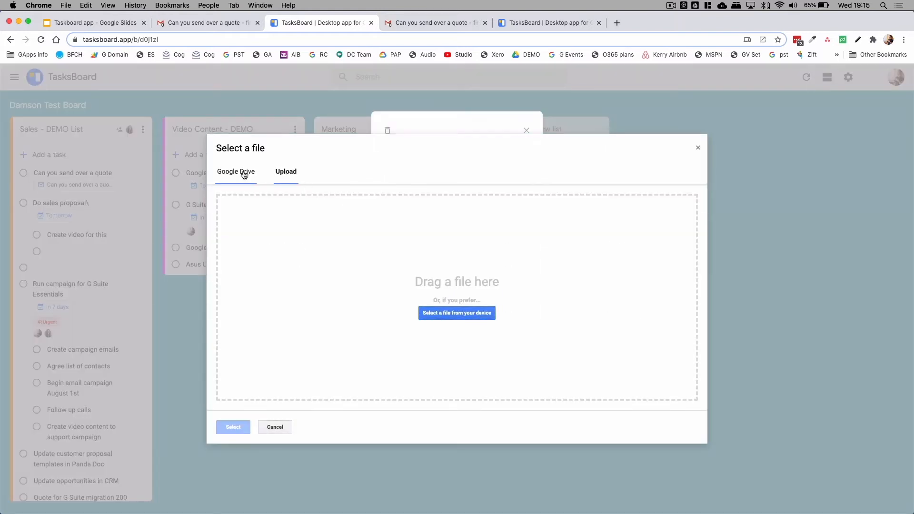
Attach 'Crystal Interactive Proposal' from Google Drive's Sales Admin folder.
left_click(236, 172)
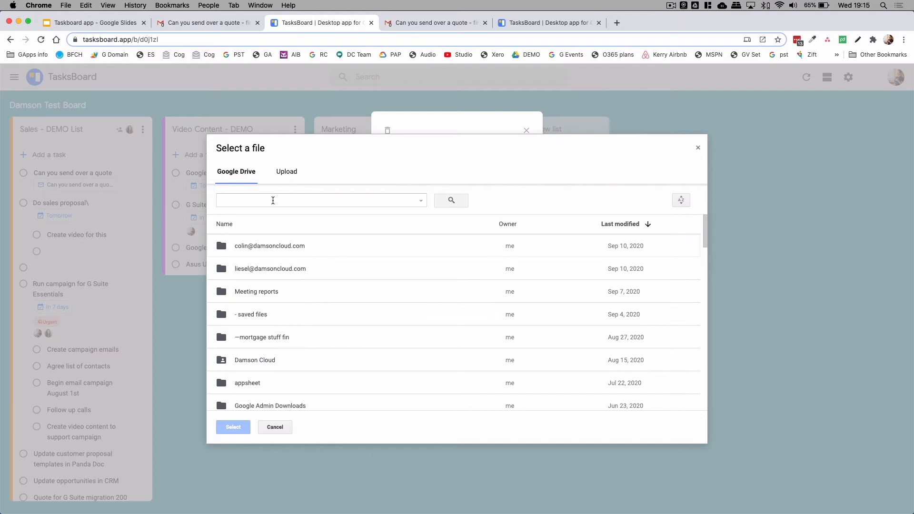
mouse_move(304, 411)
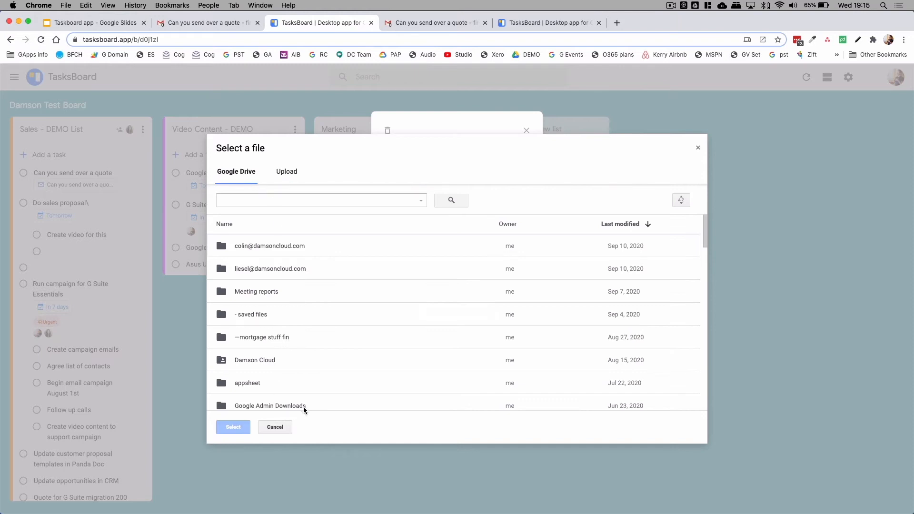
scroll("down", 3)
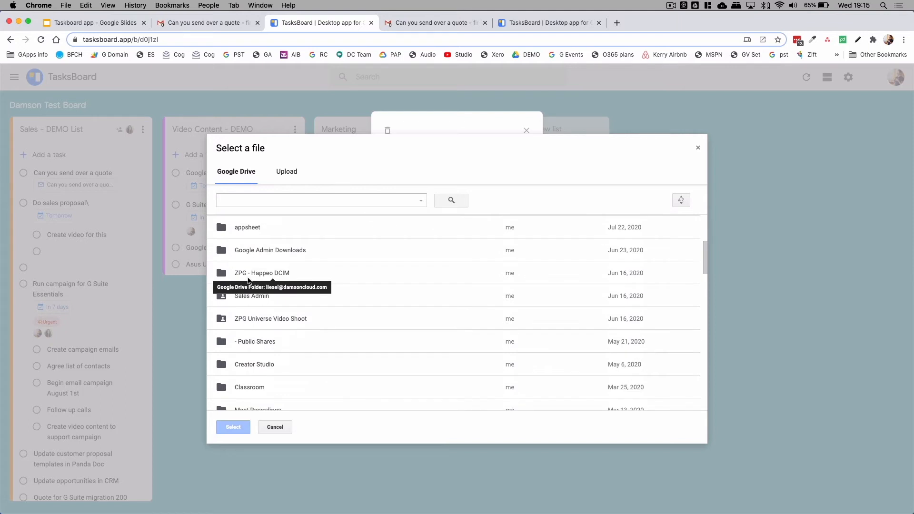
mouse_move(253, 299)
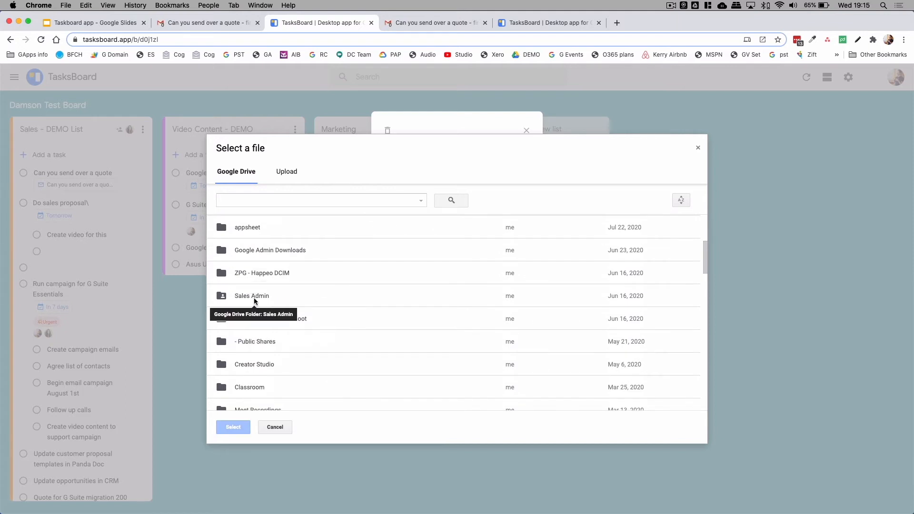
double_click(252, 296)
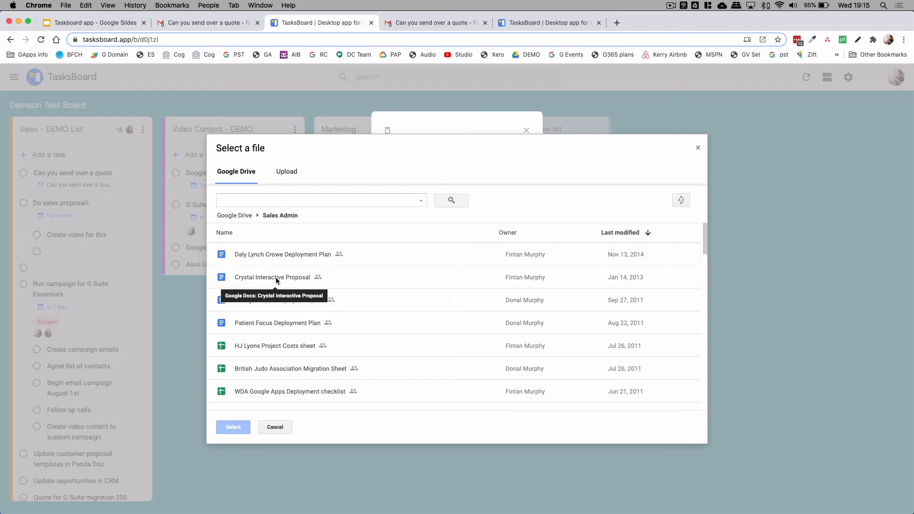
left_click(273, 277)
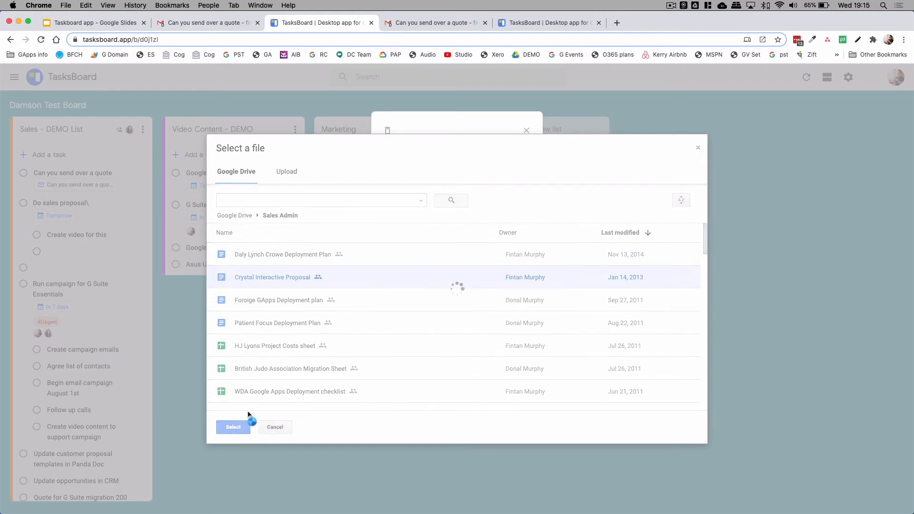
left_click(232, 427)
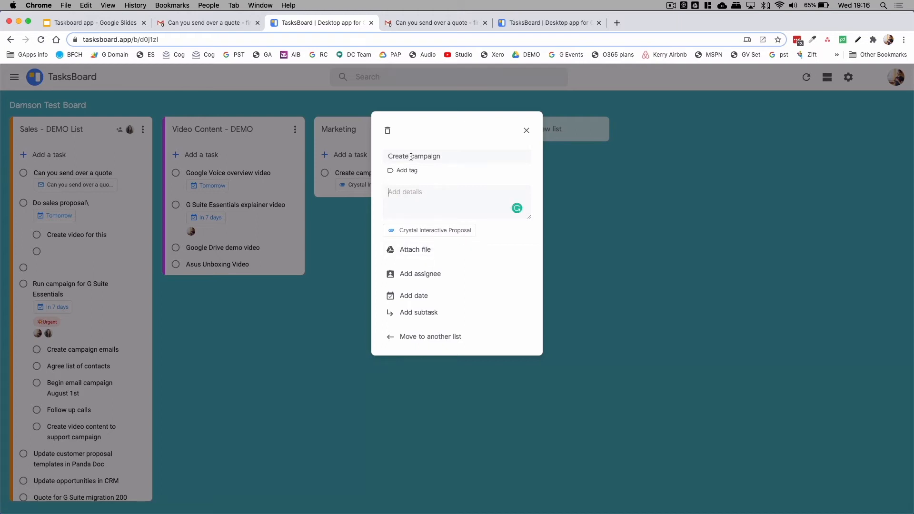
left_click(407, 171)
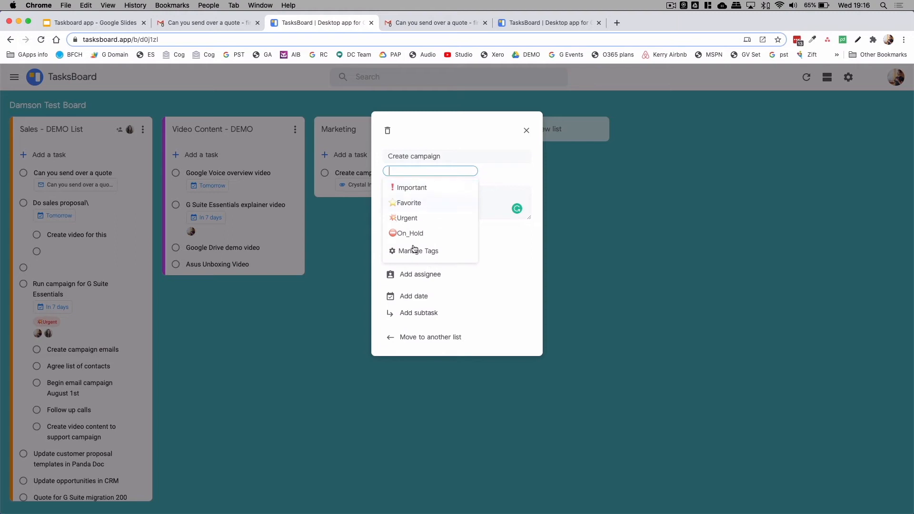
left_click(419, 251)
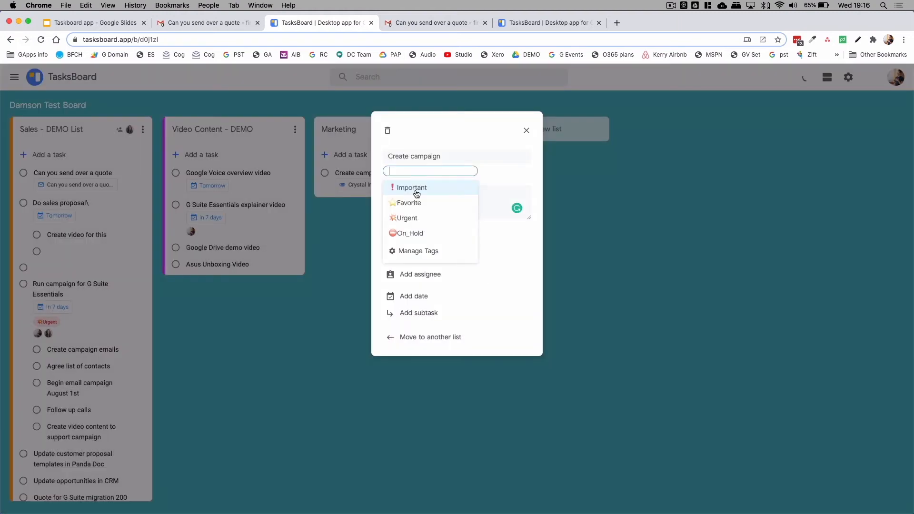
left_click(411, 188)
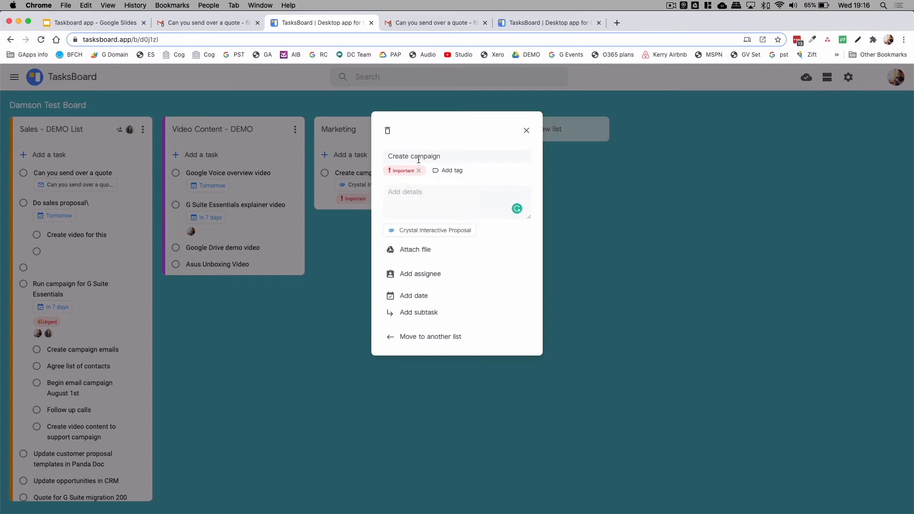
left_click(420, 274)
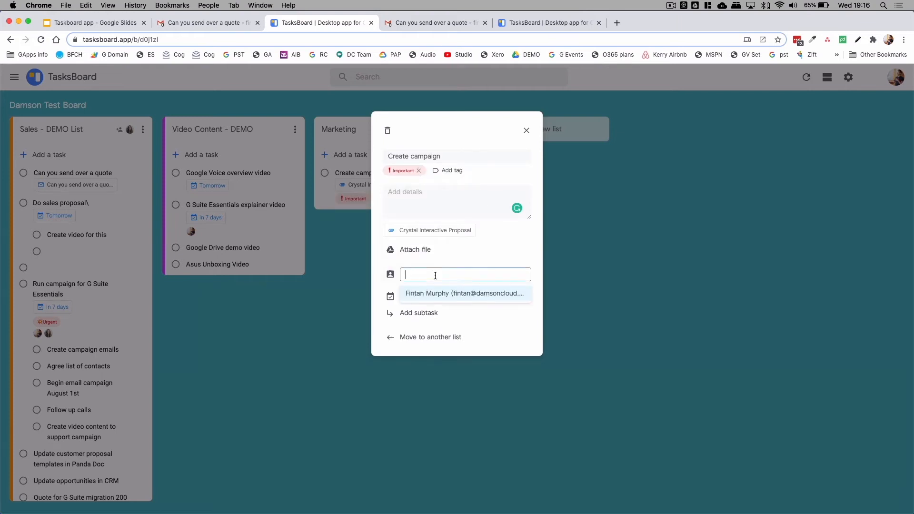
left_click(463, 293)
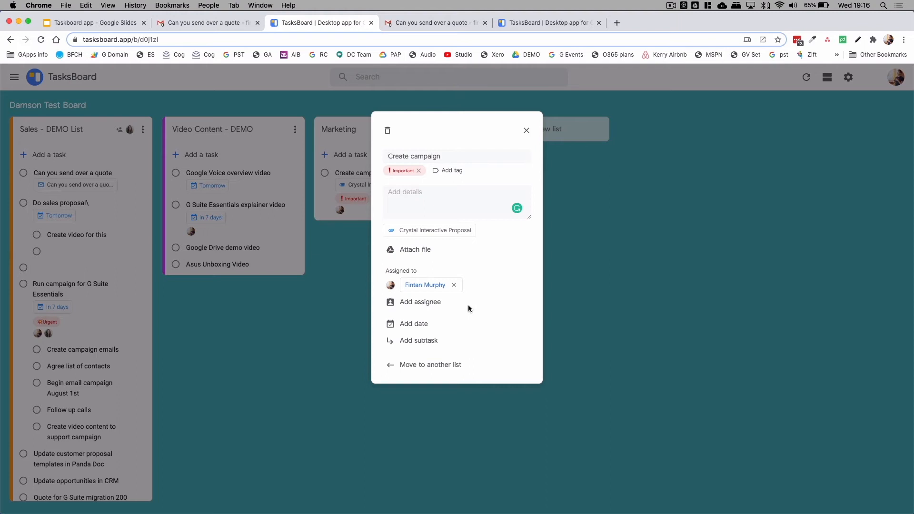
mouse_move(418, 328)
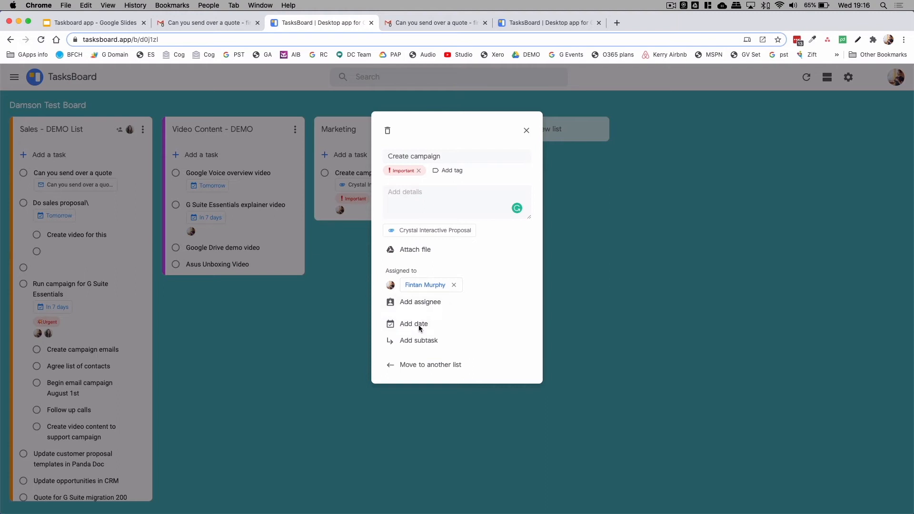
Set the due date to September 30 and add the 'test' subtasks.
left_click(413, 324)
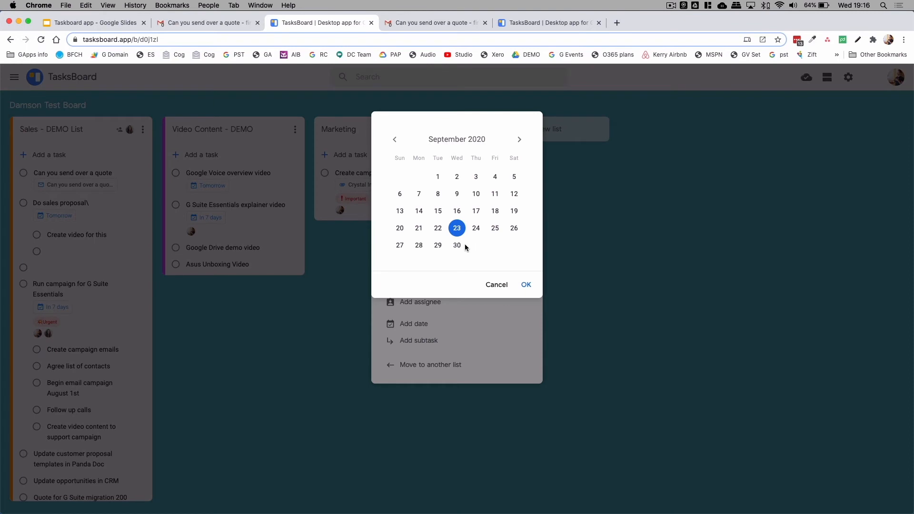
left_click(525, 284)
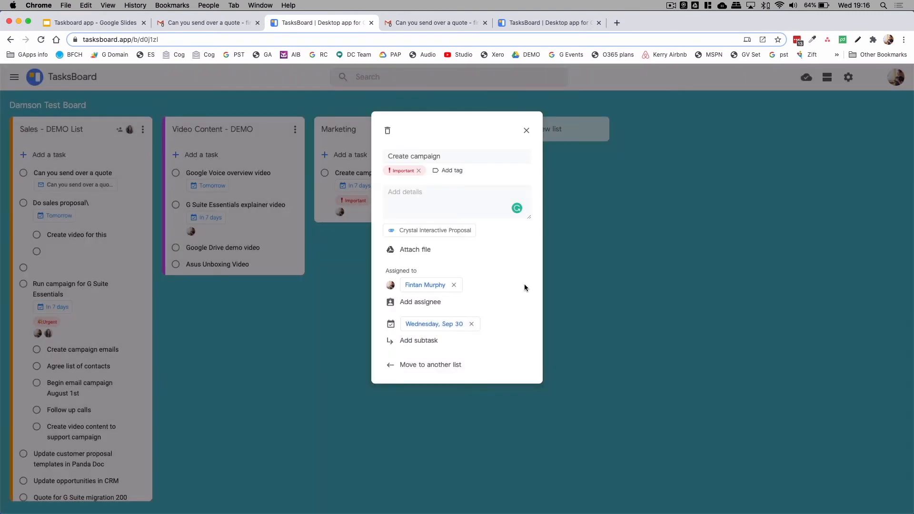
left_click(418, 340)
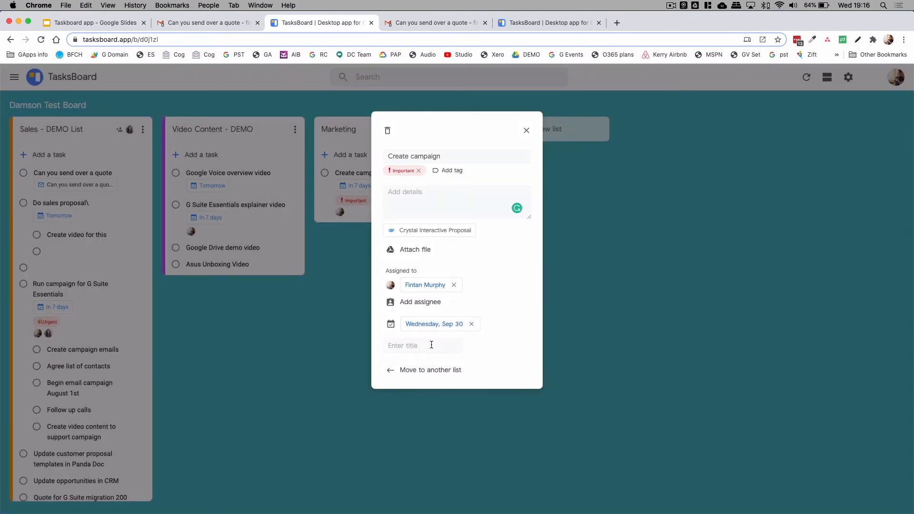
type("test")
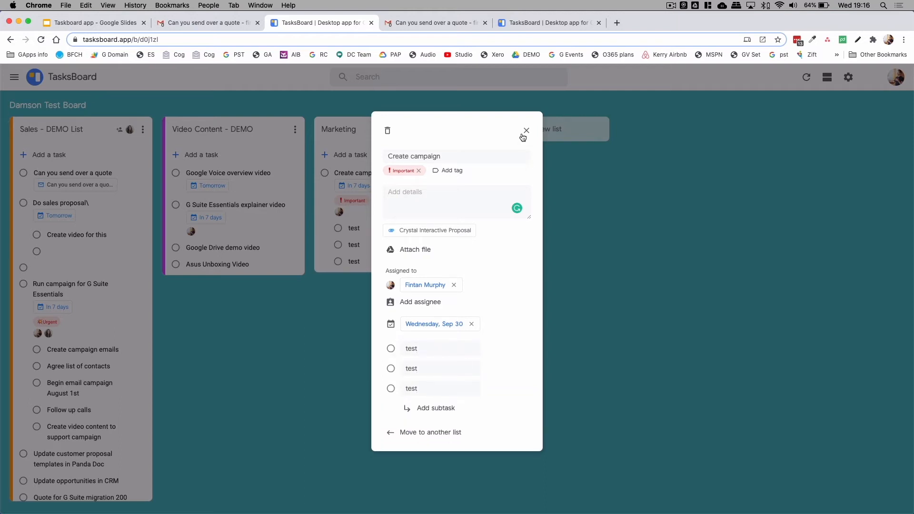
left_click(525, 130)
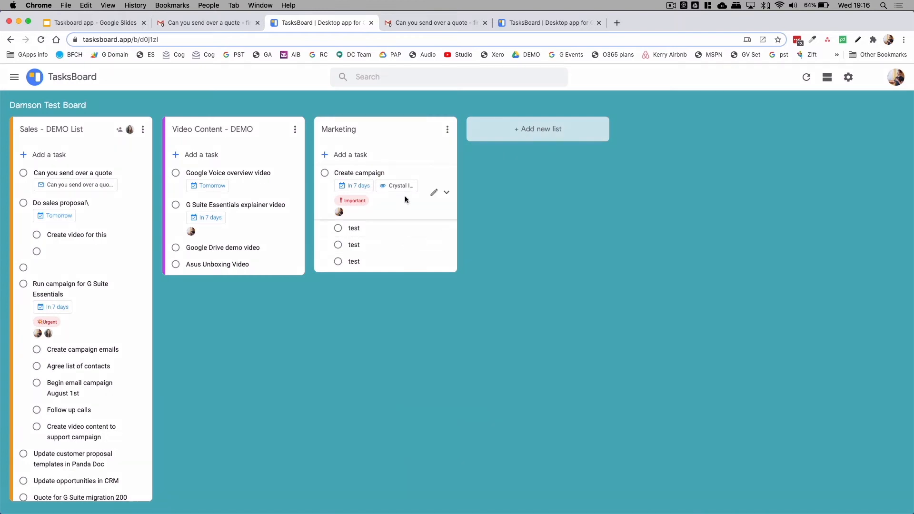
Share the Marketing list through a join-and-edit link.
left_click(448, 129)
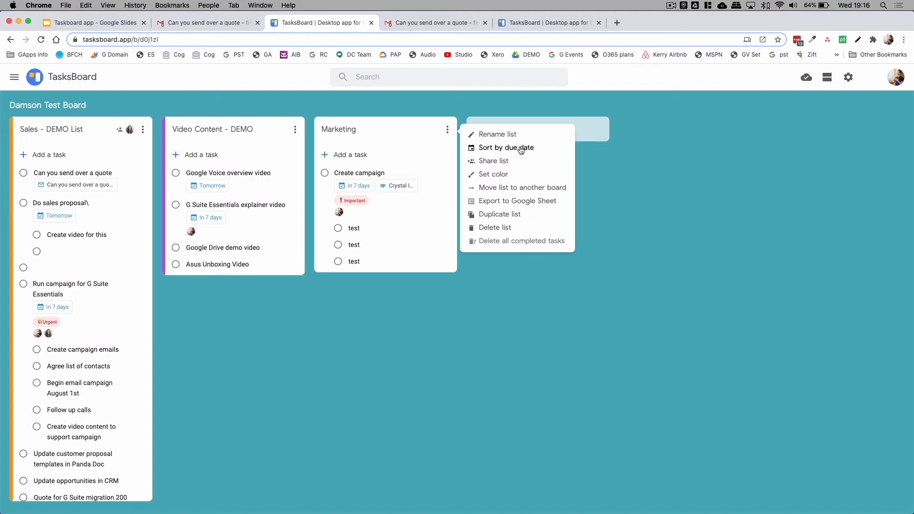
mouse_move(500, 165)
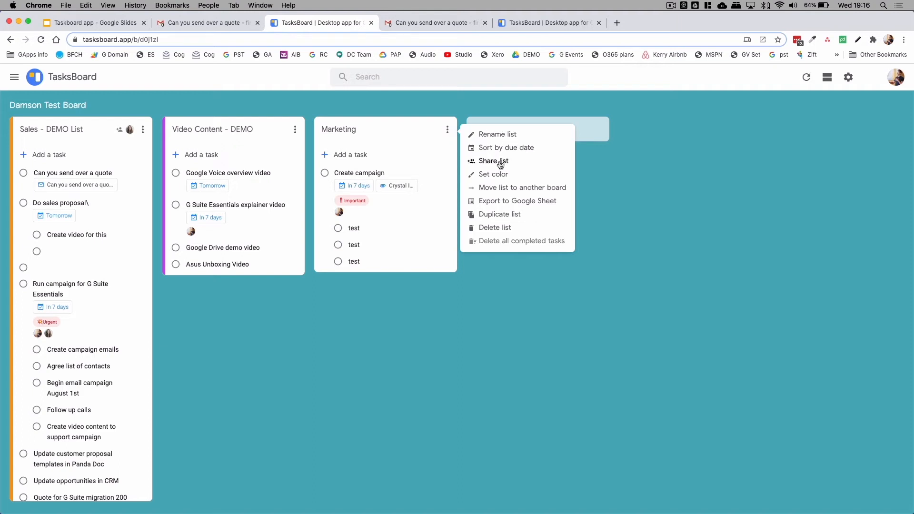
left_click(494, 161)
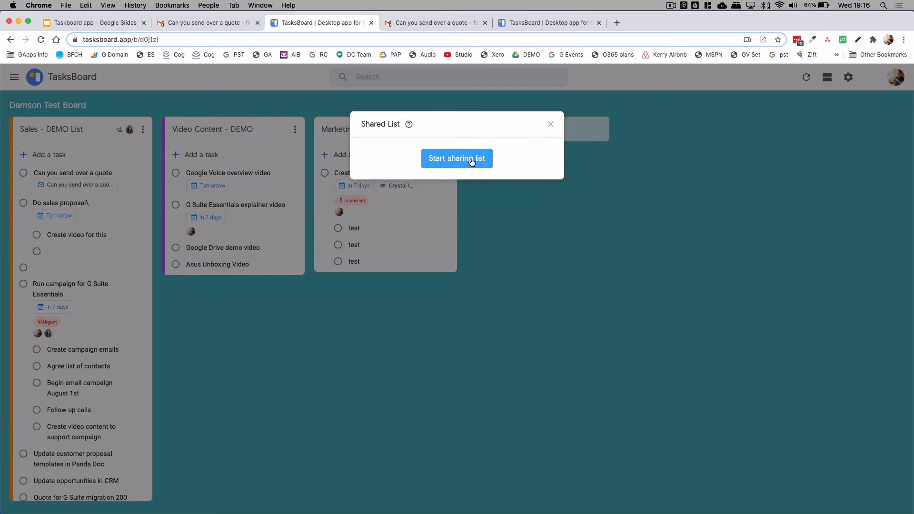
left_click(456, 158)
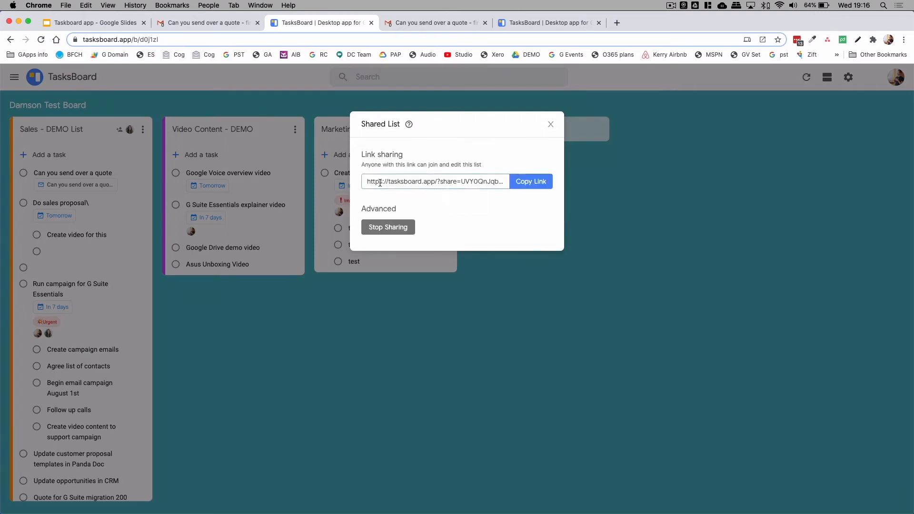
left_click(529, 181)
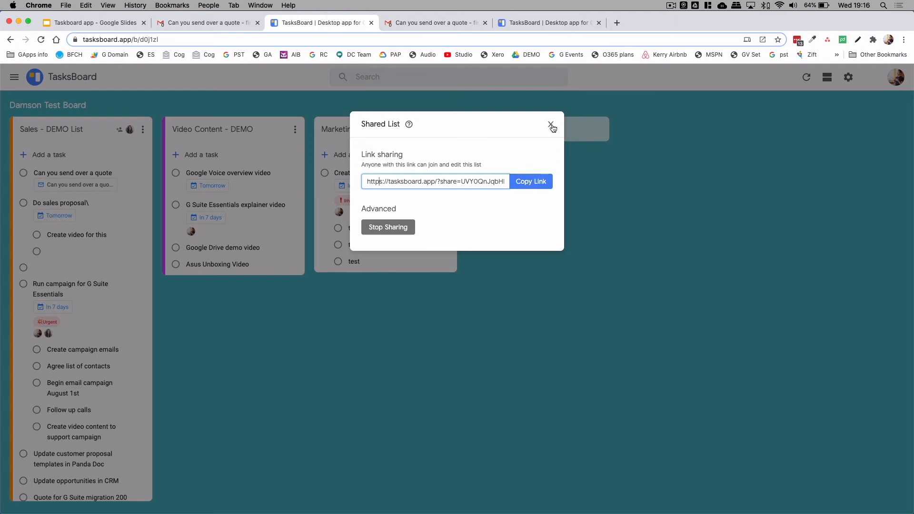
left_click(550, 126)
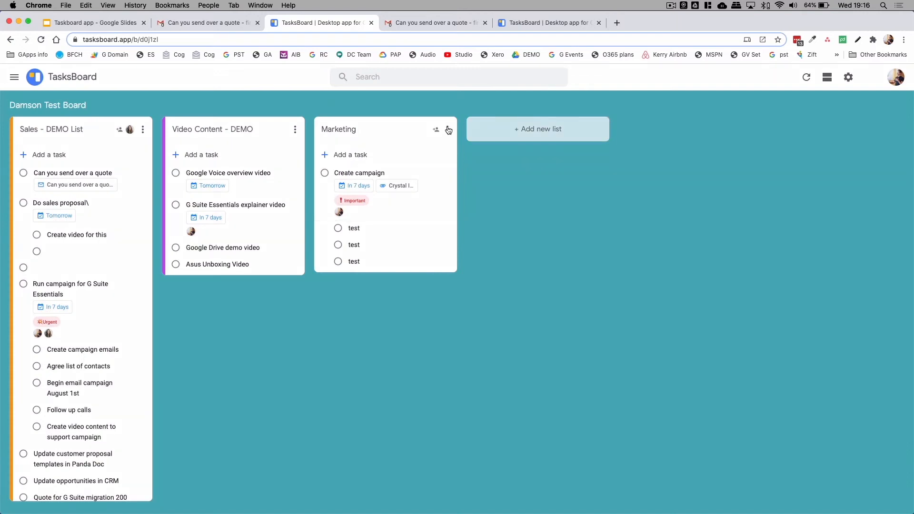
Colour the Marketing list red, then open and close the boards sidebar.
left_click(447, 130)
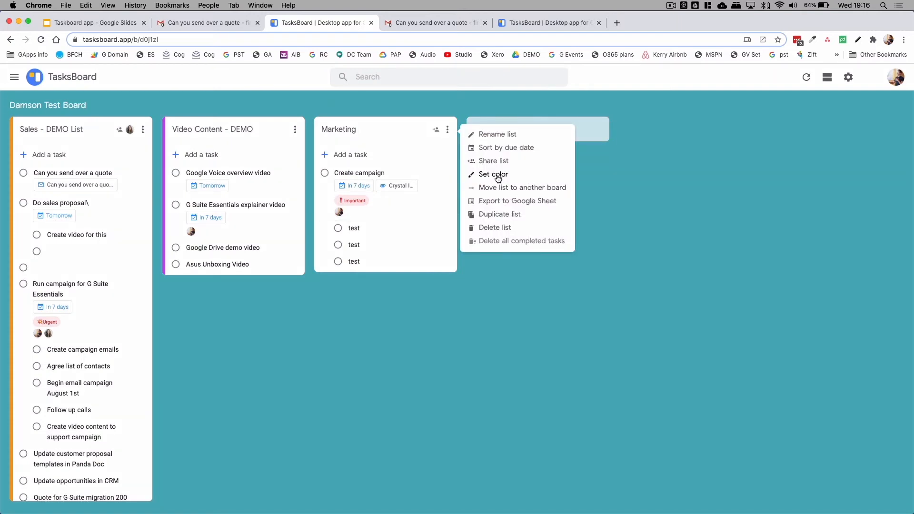
left_click(494, 174)
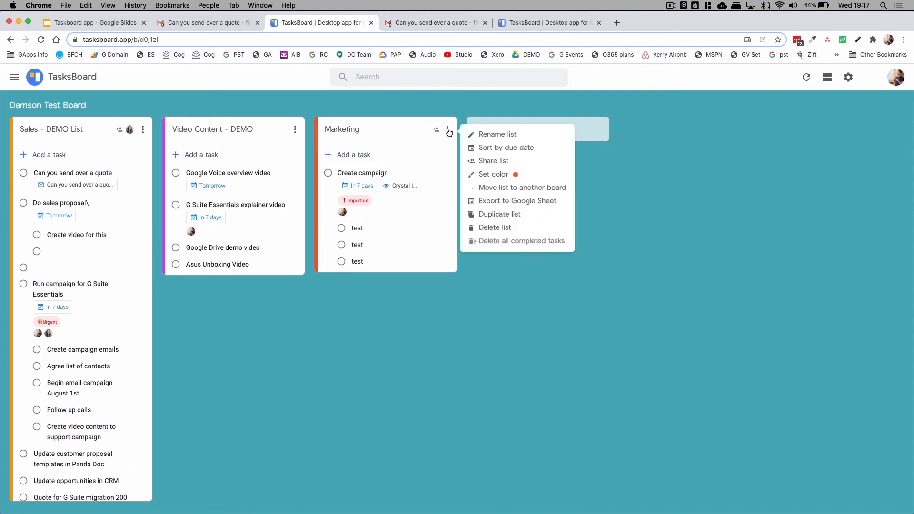
mouse_move(522, 187)
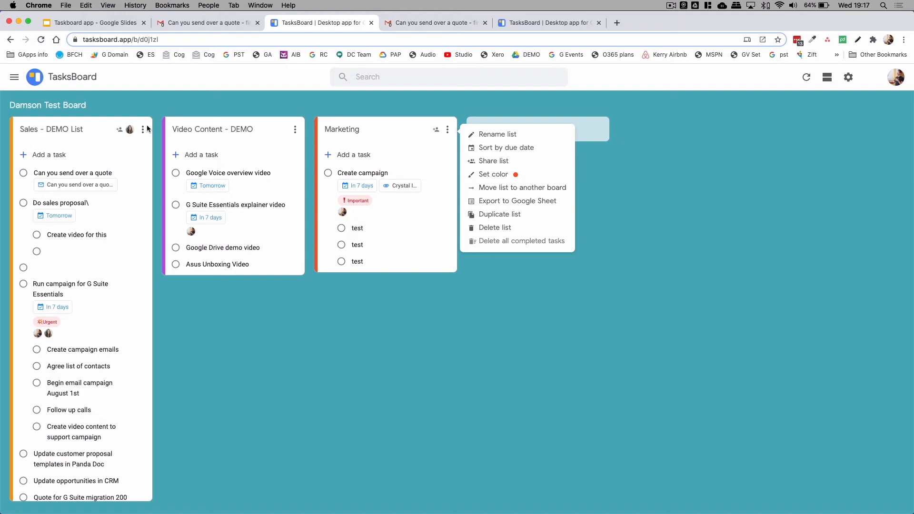
left_click(14, 77)
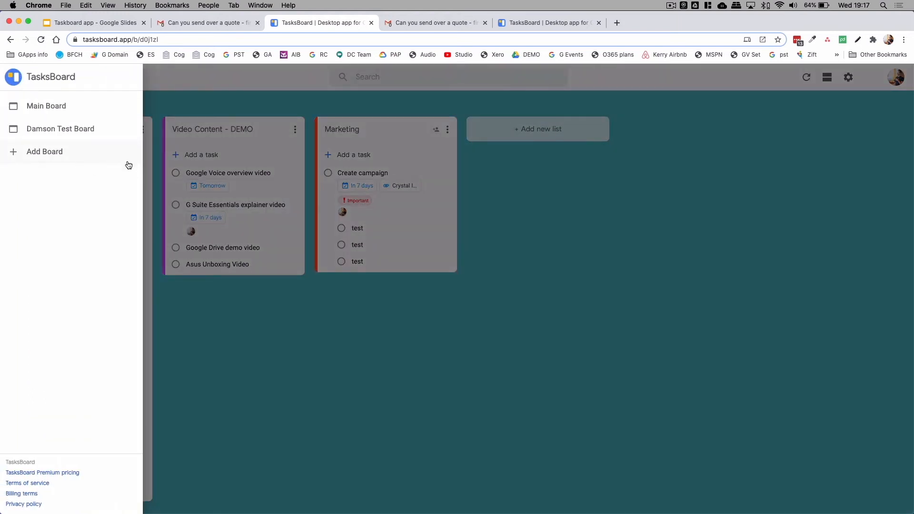
left_click(60, 129)
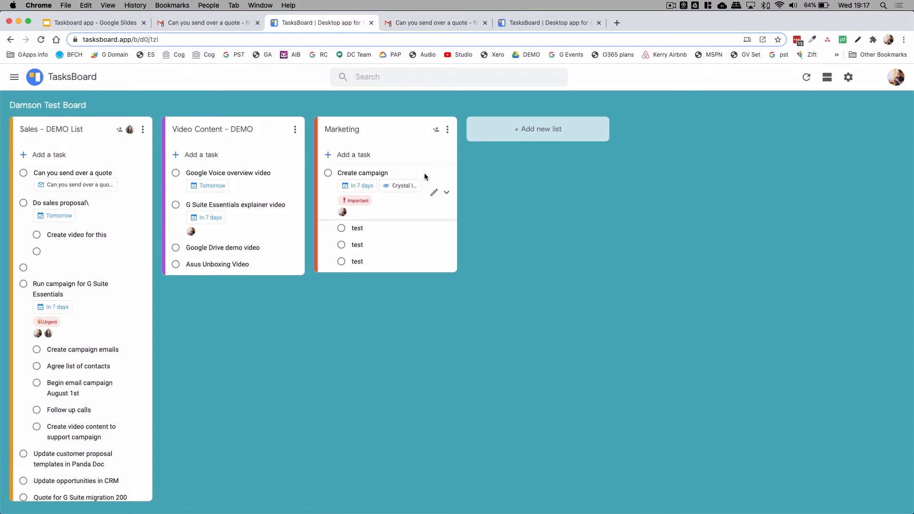
Move the 'Can you send over a quote' task into Video Content - DEMO.
left_click(448, 192)
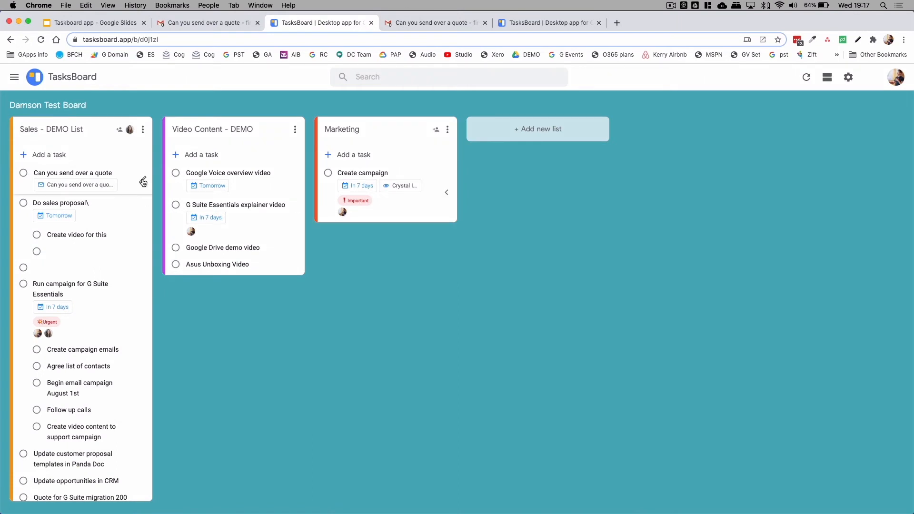
left_click(73, 172)
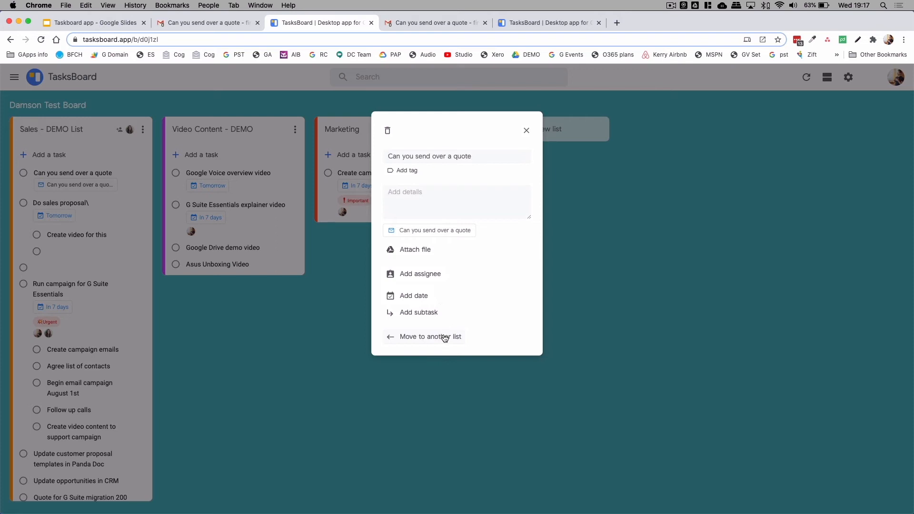
left_click(430, 336)
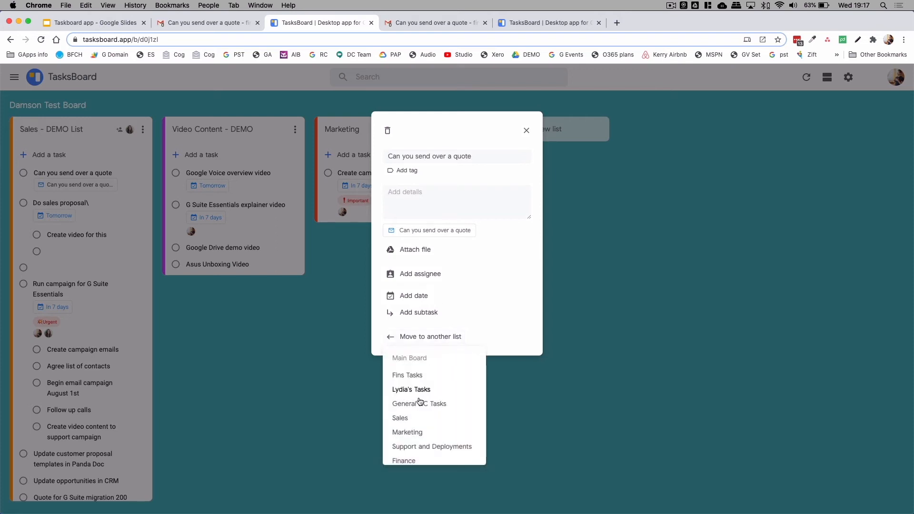
scroll("down", 3)
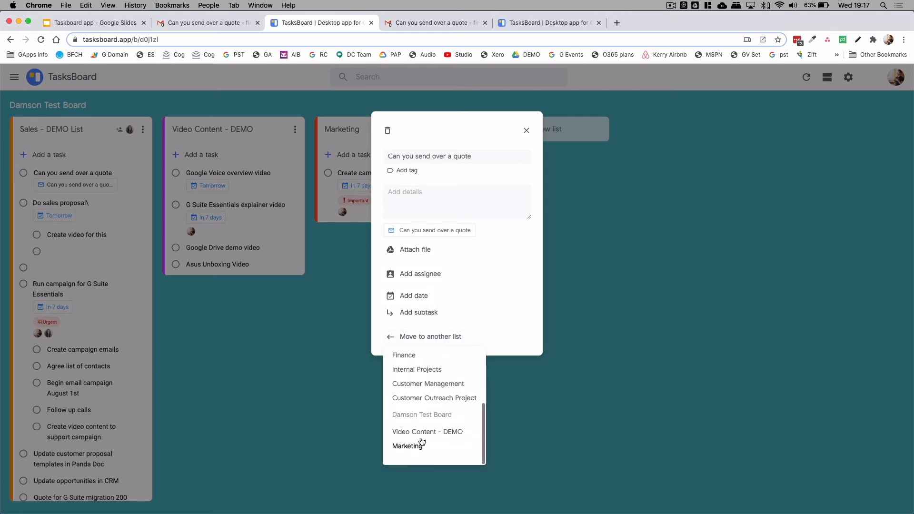
left_click(428, 432)
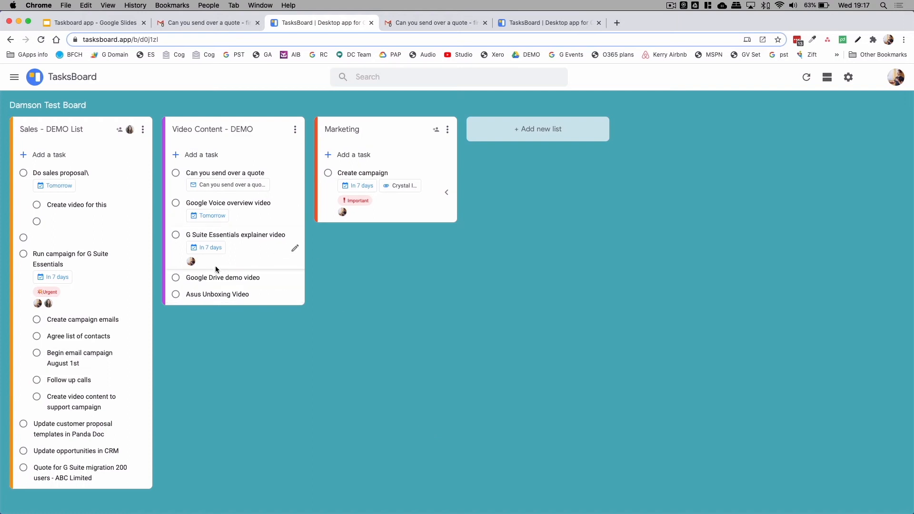
mouse_move(267, 185)
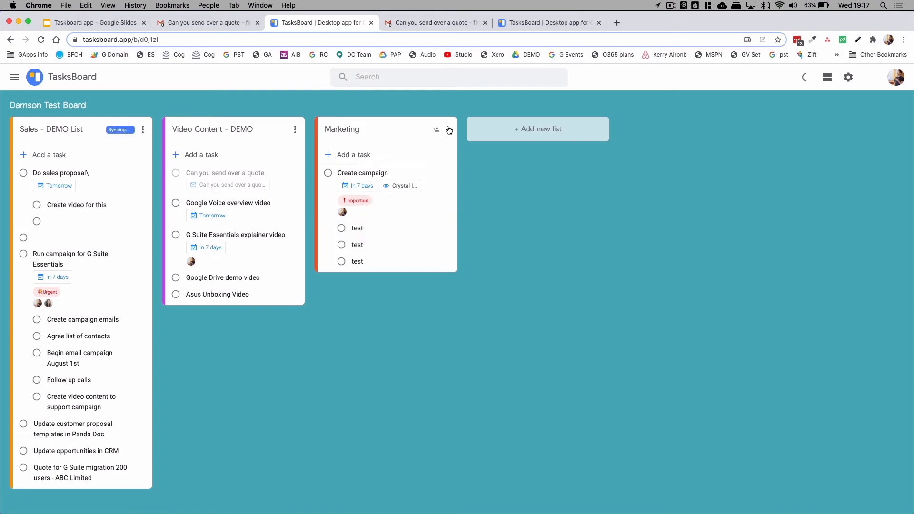
Mark the Marketing list's three 'test' subtasks completed.
left_click(447, 129)
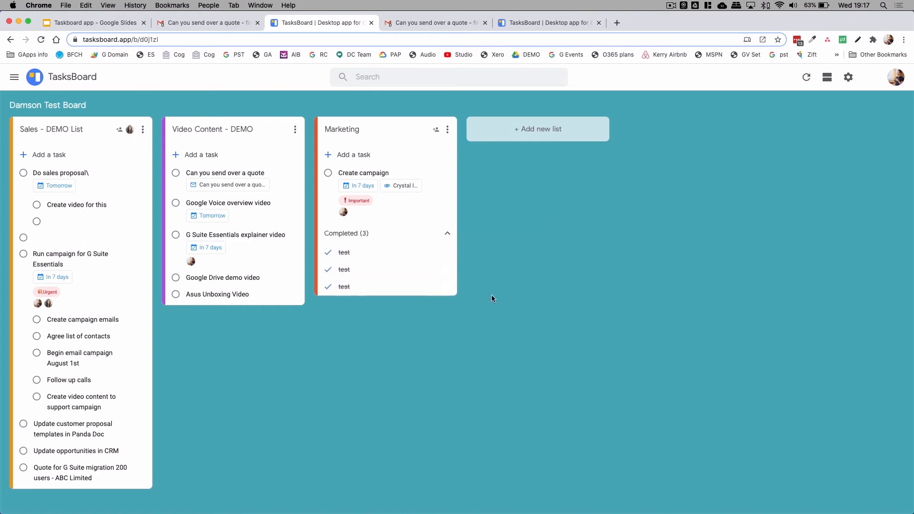
mouse_move(446, 144)
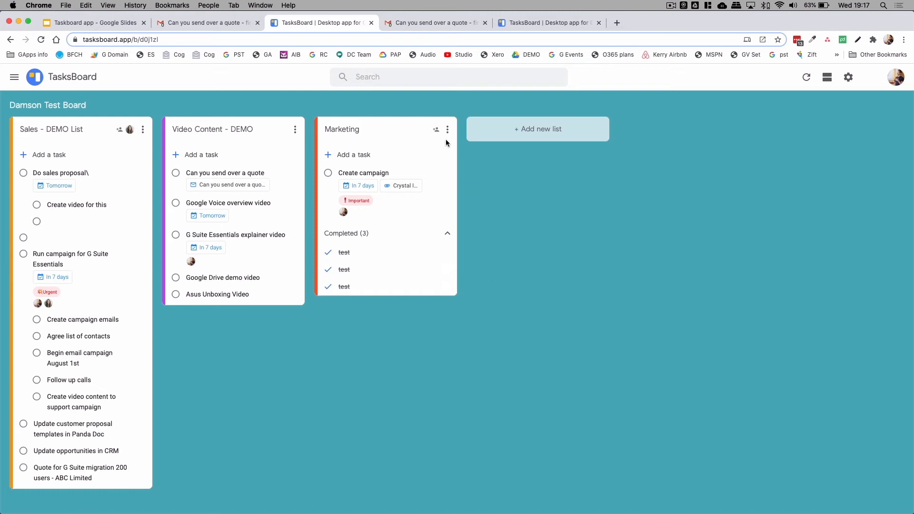
mouse_move(122, 195)
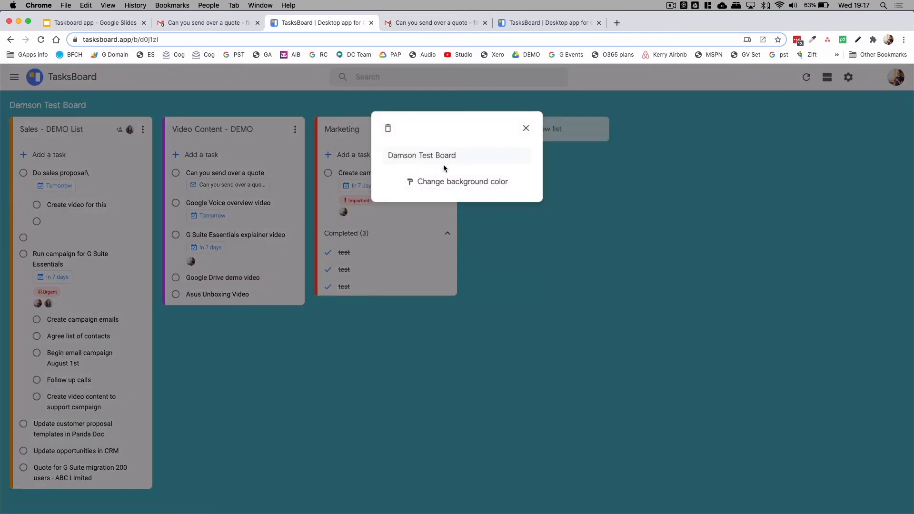
Try the sunset photo, then make the aerial coastline photo the board background.
left_click(457, 181)
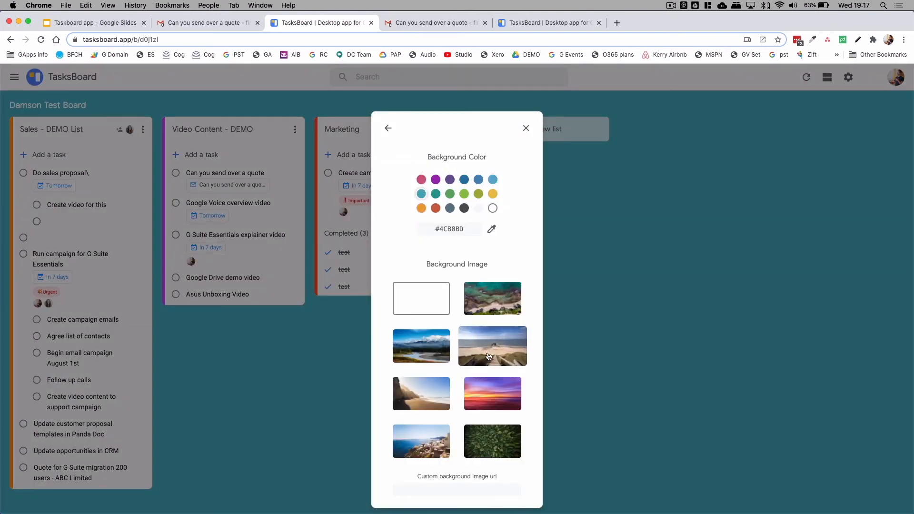
left_click(492, 394)
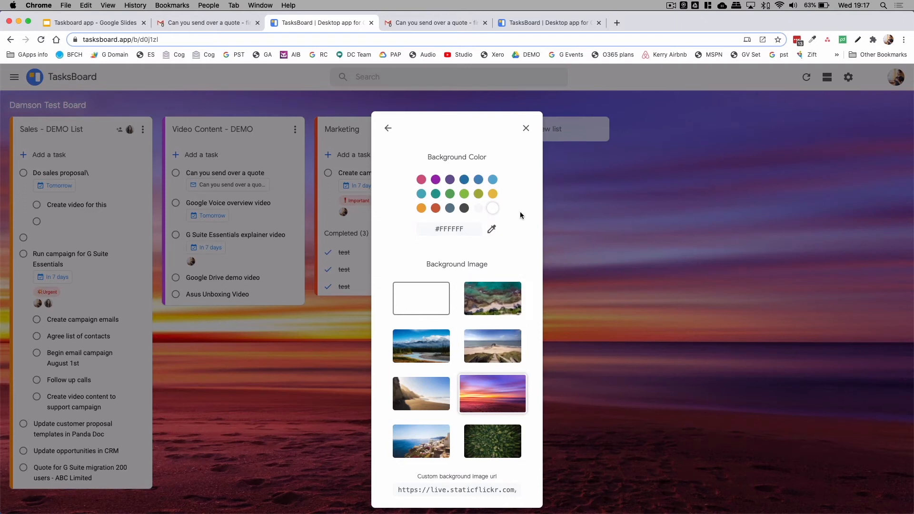
left_click(492, 299)
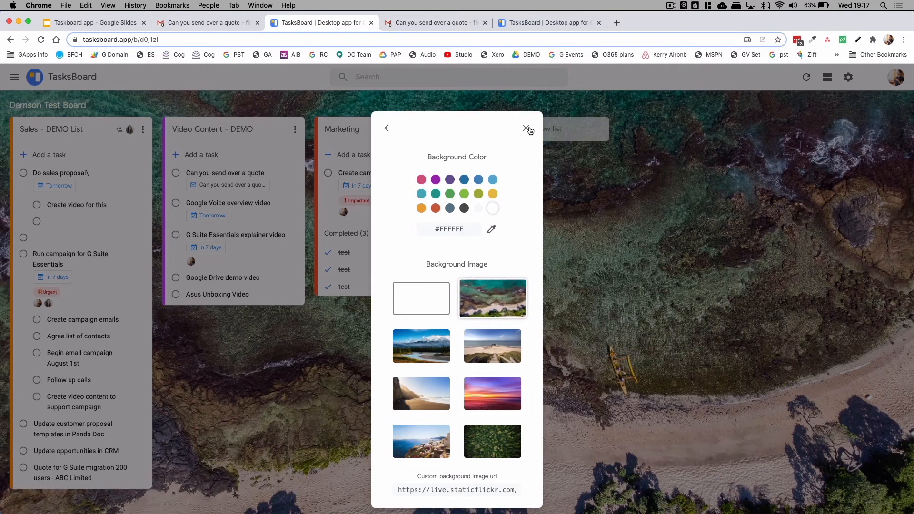
left_click(528, 129)
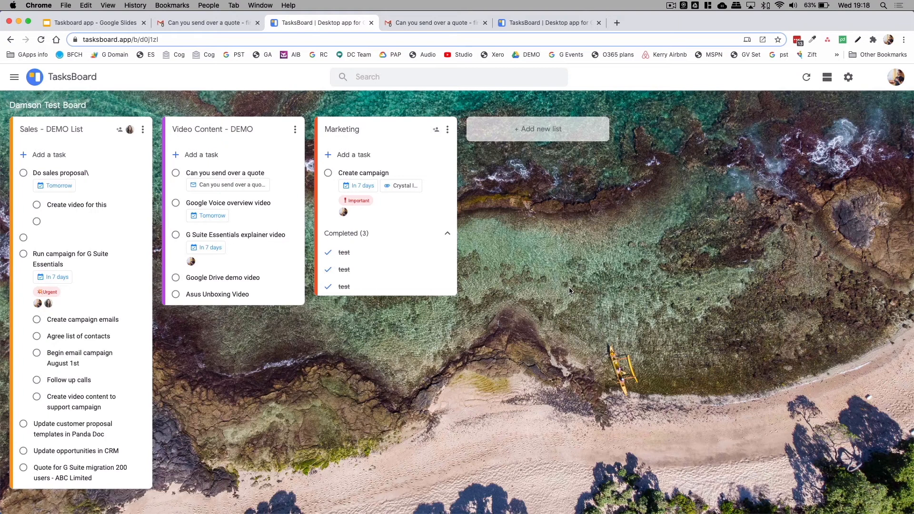
mouse_move(499, 294)
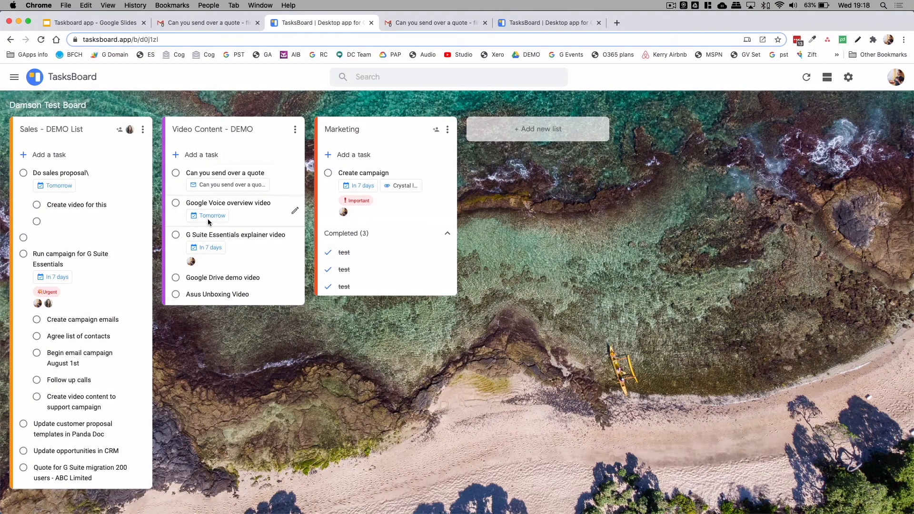
mouse_move(96, 319)
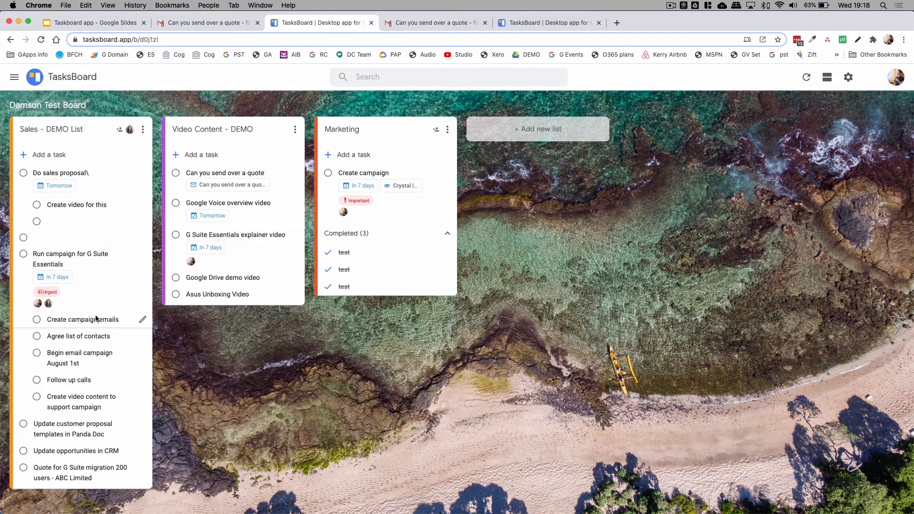
mouse_move(119, 201)
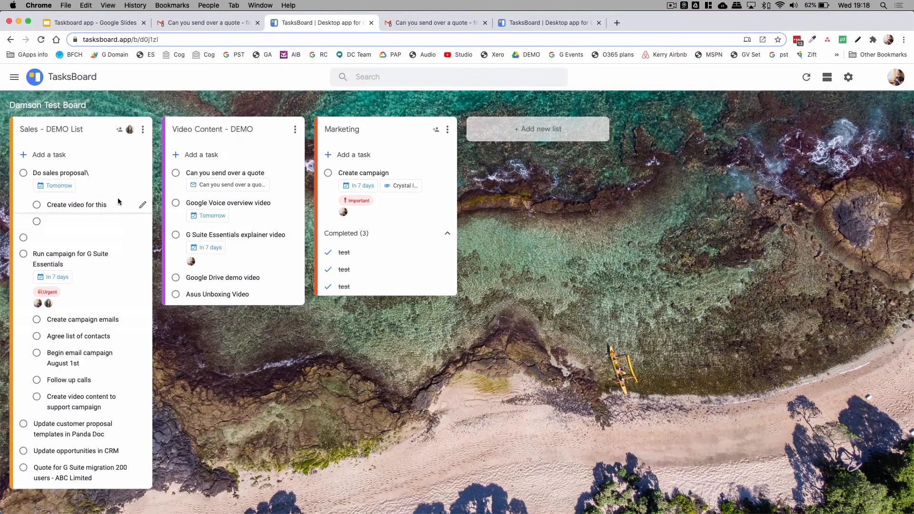
left_click(76, 204)
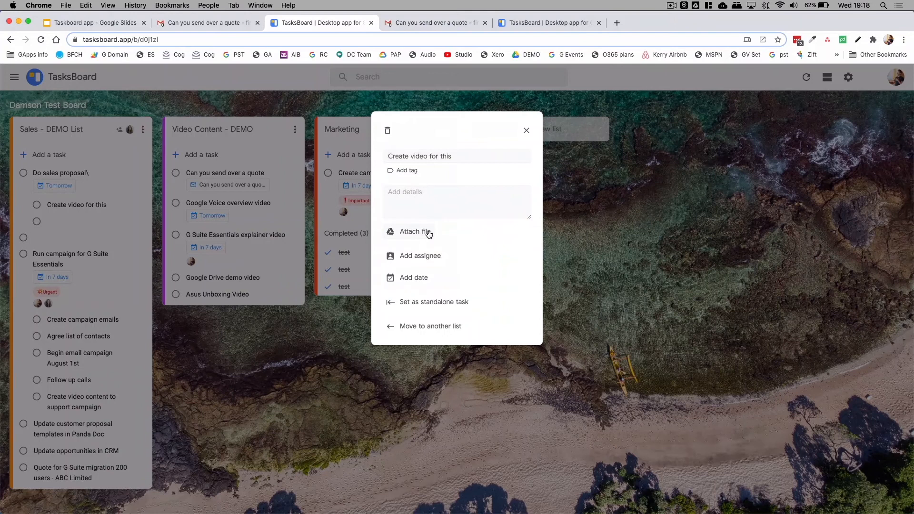
left_click(420, 255)
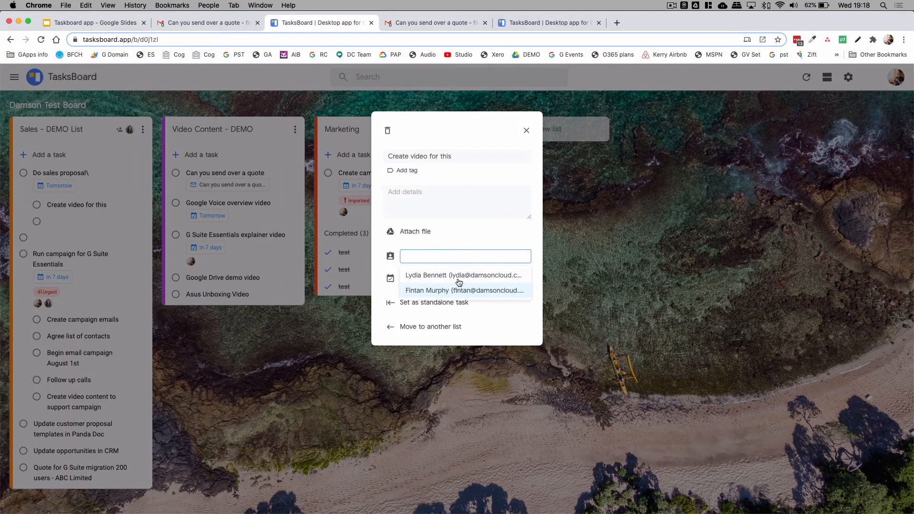
mouse_move(462, 275)
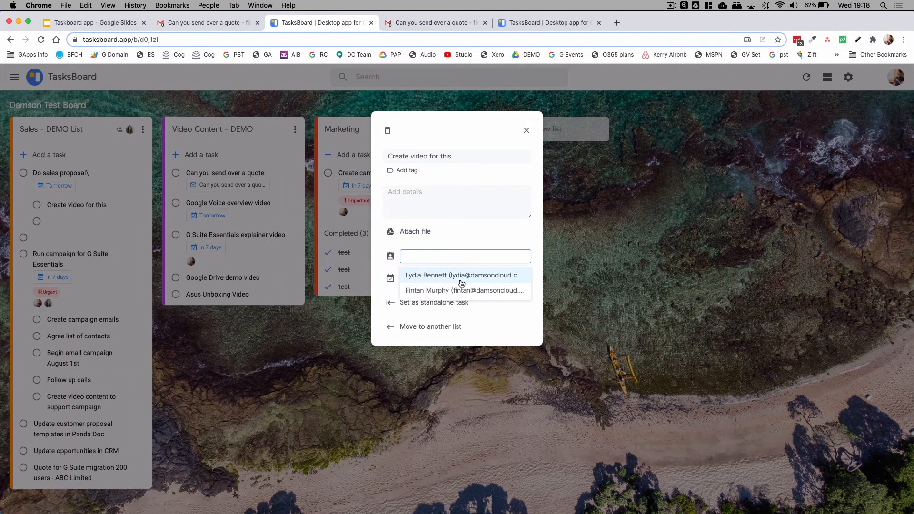
left_click(462, 275)
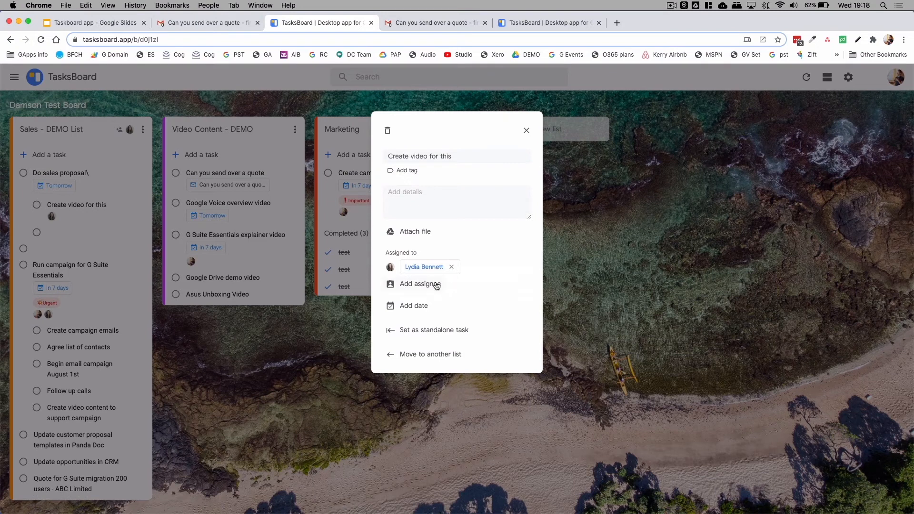
left_click(420, 284)
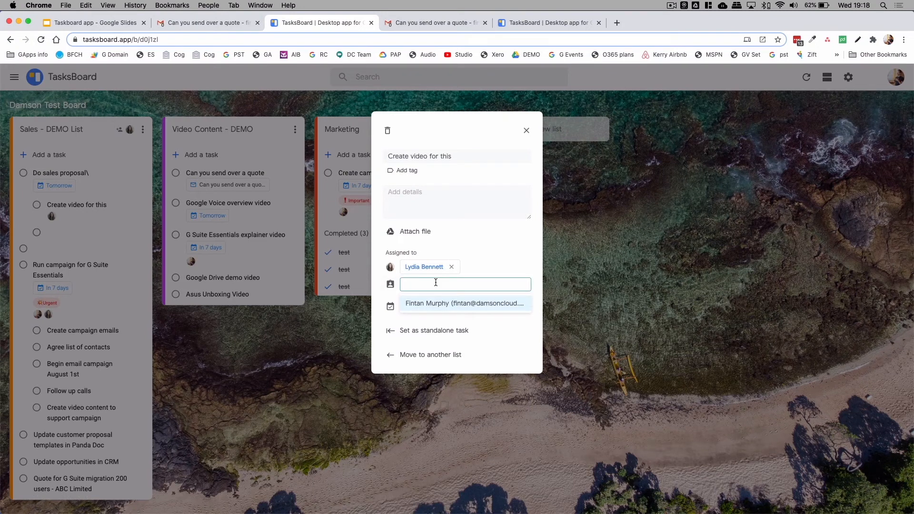
left_click(463, 303)
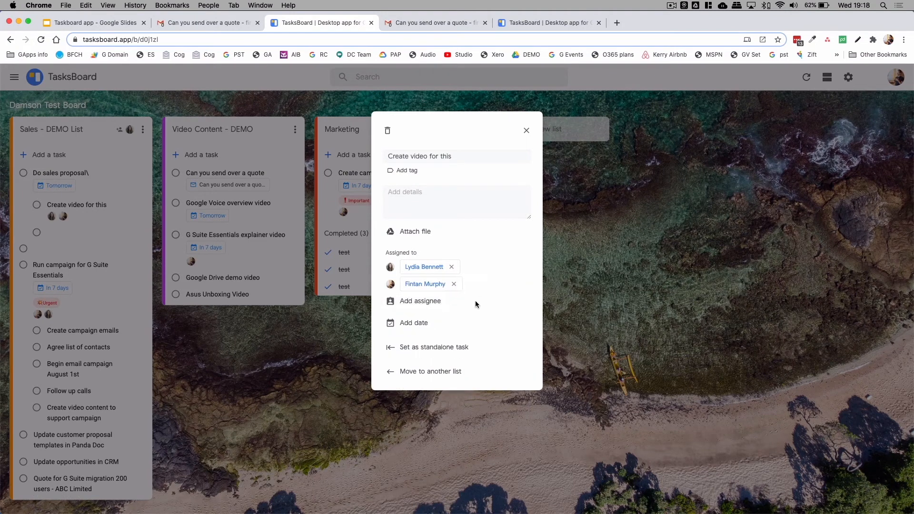
left_click(414, 323)
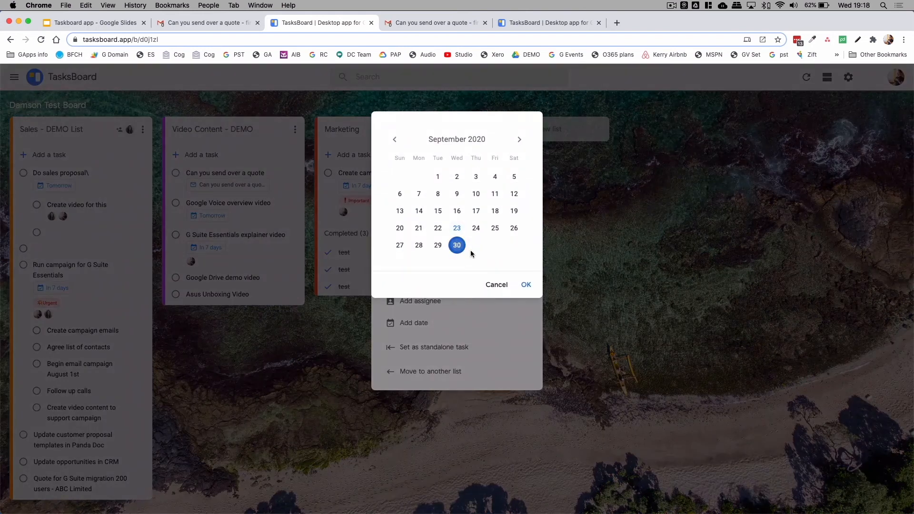
left_click(525, 285)
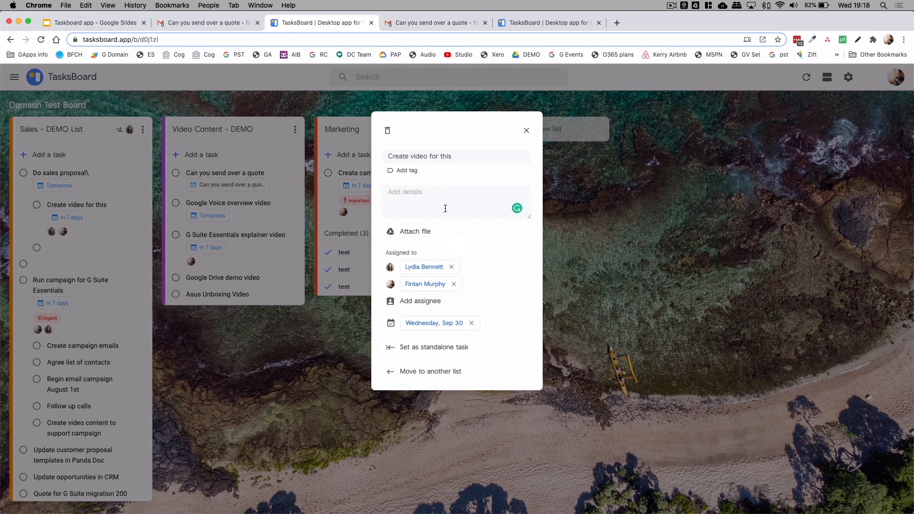
left_click(527, 130)
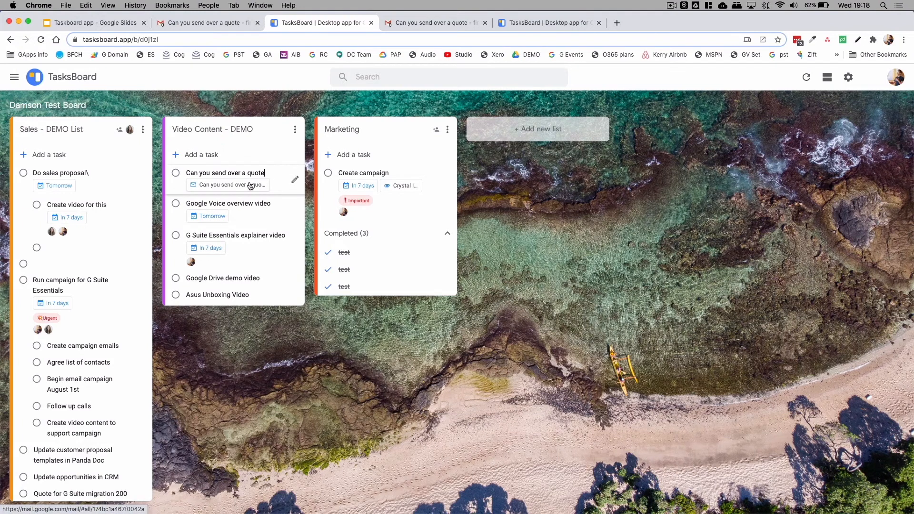
Open the linked quote email and view its task in Gmail's Video Content - DEMO list.
left_click(226, 172)
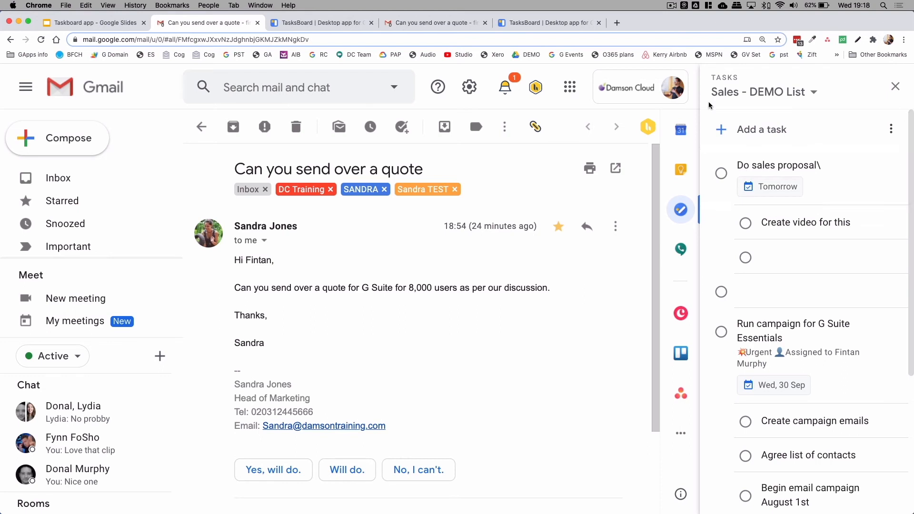
left_click(320, 23)
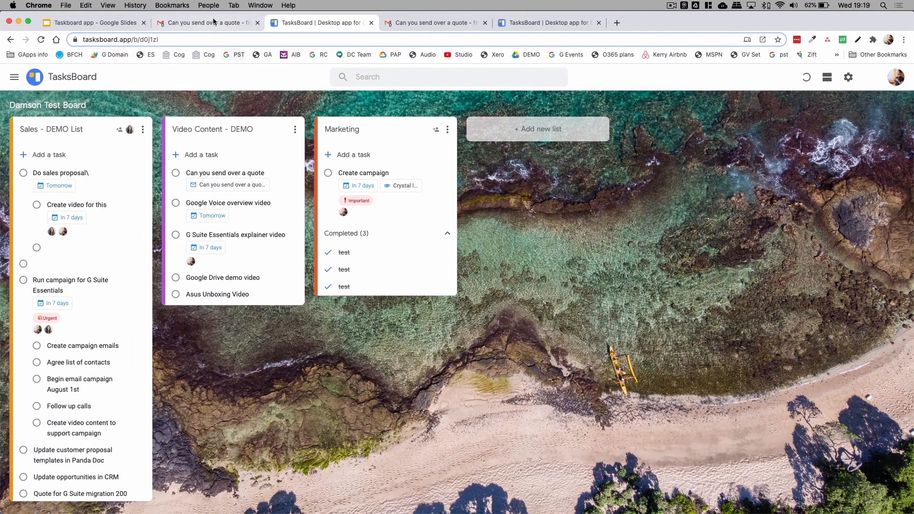
left_click(207, 22)
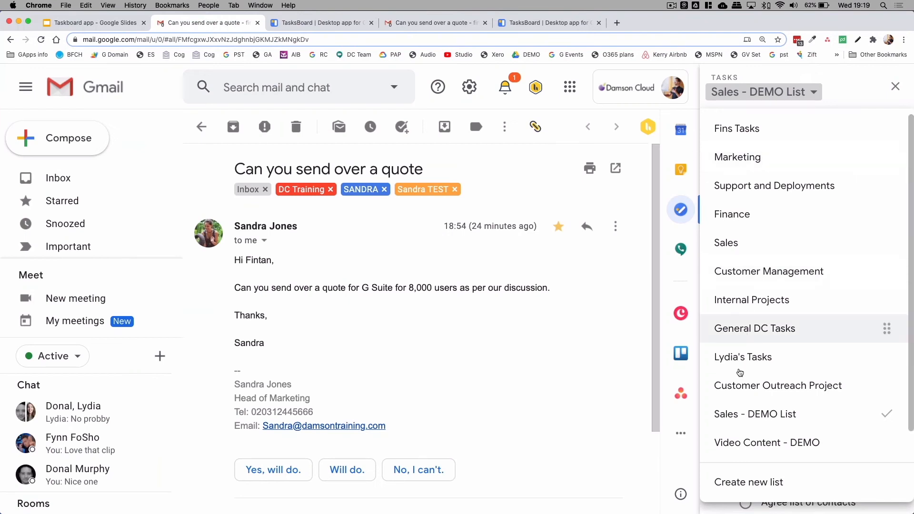
left_click(767, 443)
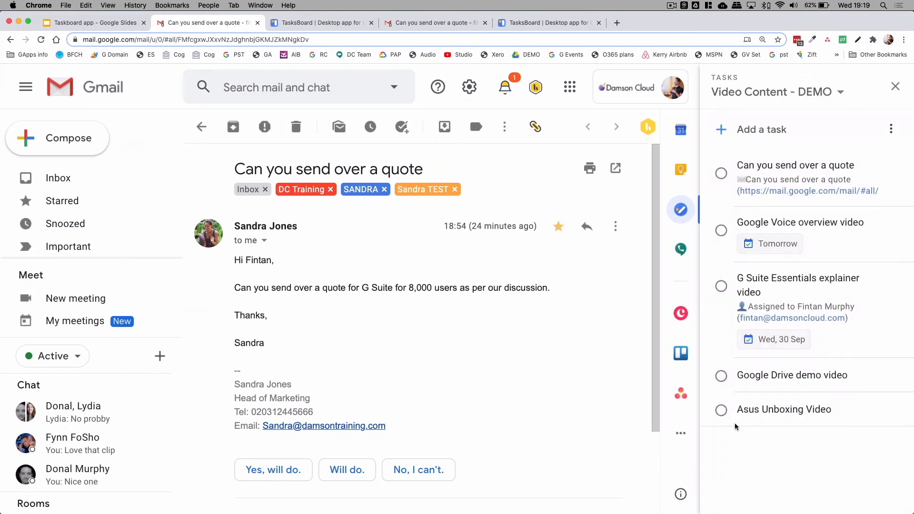
left_click(796, 165)
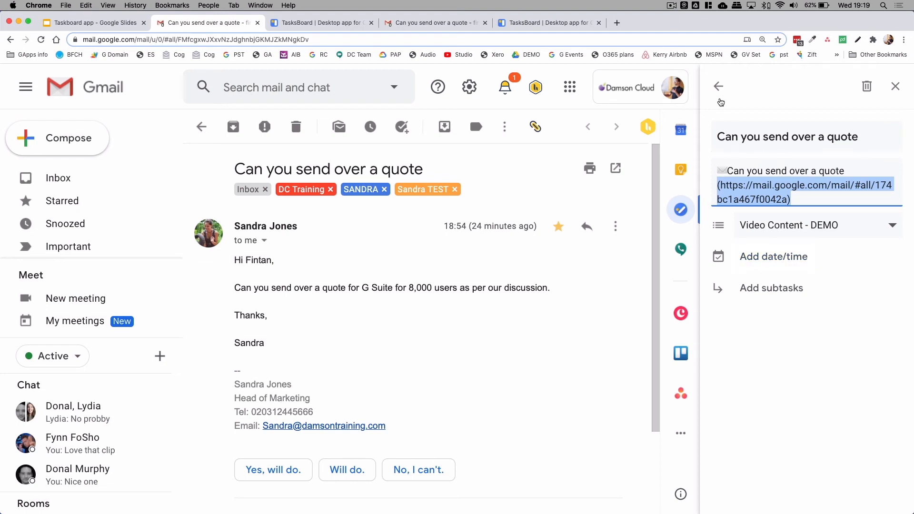
left_click(719, 86)
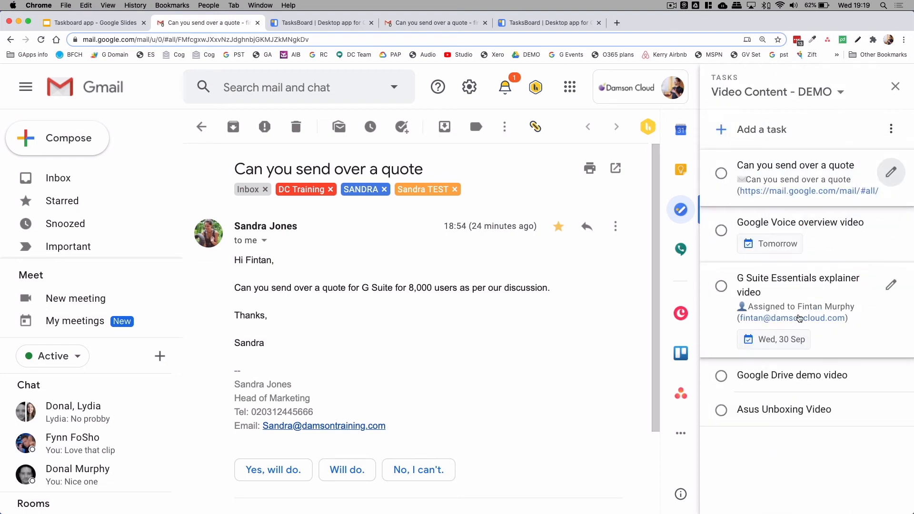
Back on the board, tag the Do sales proposal task as Important.
left_click(798, 286)
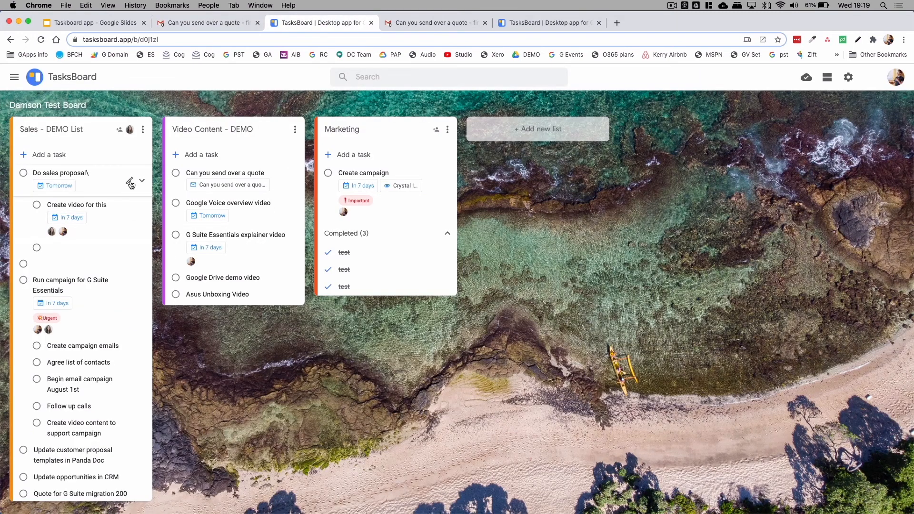
left_click(131, 181)
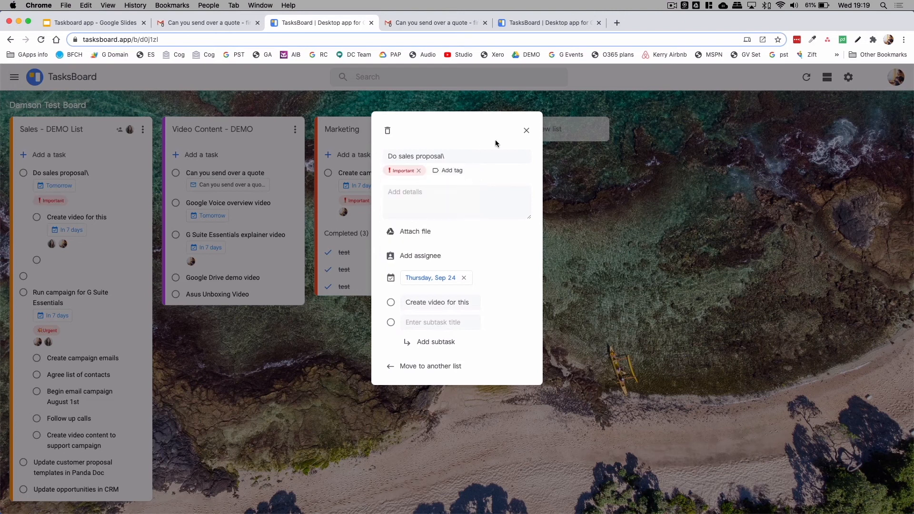
left_click(525, 130)
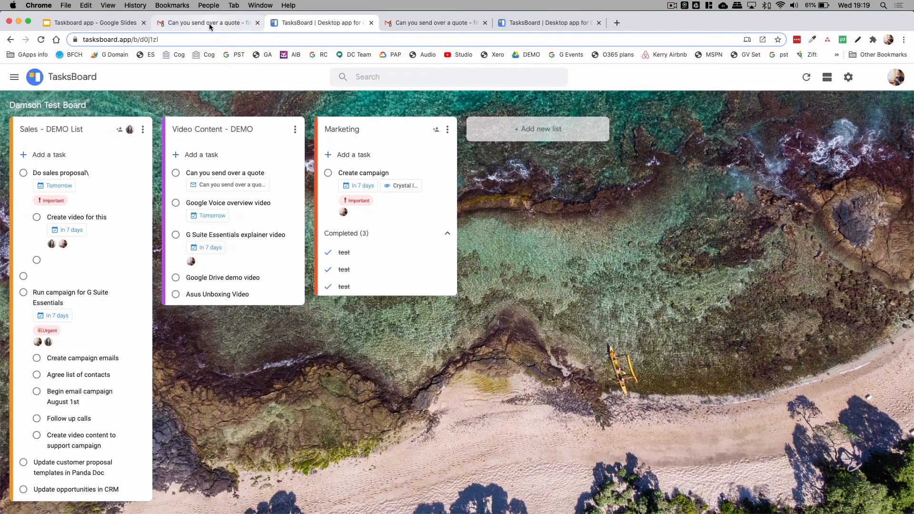
In Gmail's task panel, mark the Google Voice overview video task complete.
left_click(207, 23)
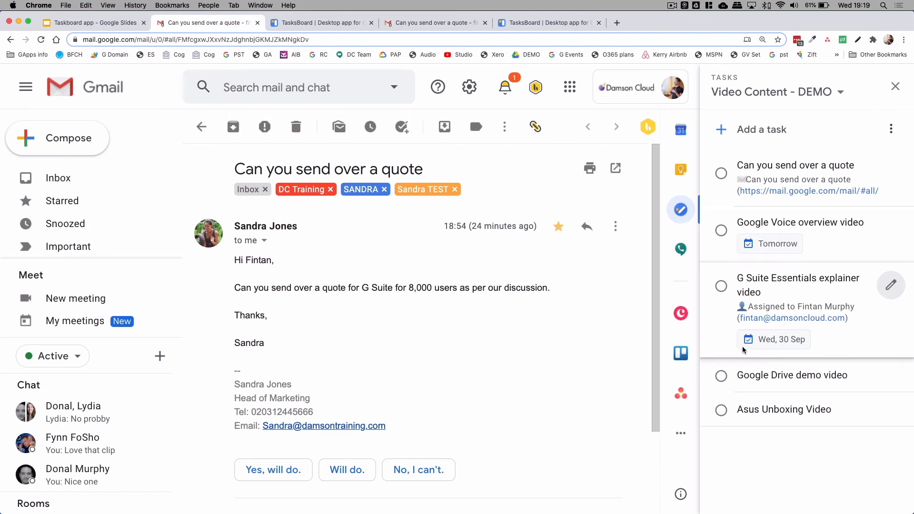
mouse_move(721, 230)
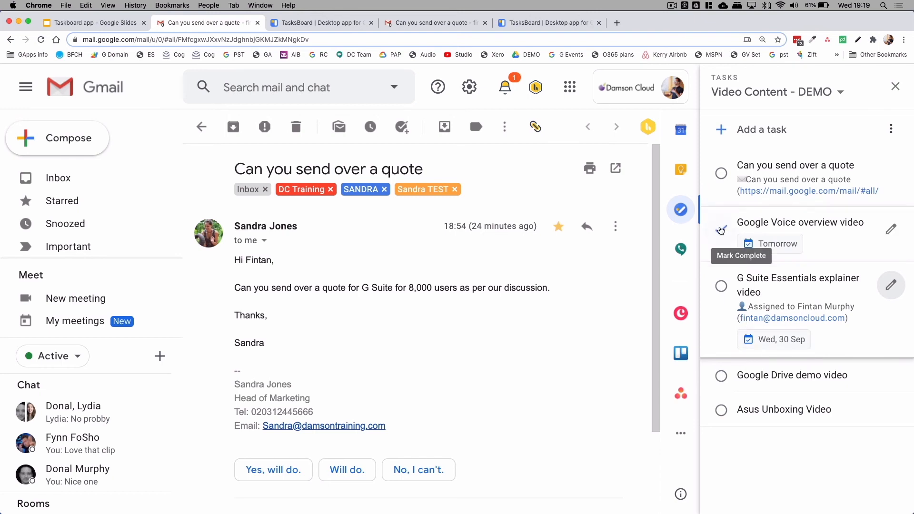
left_click(722, 230)
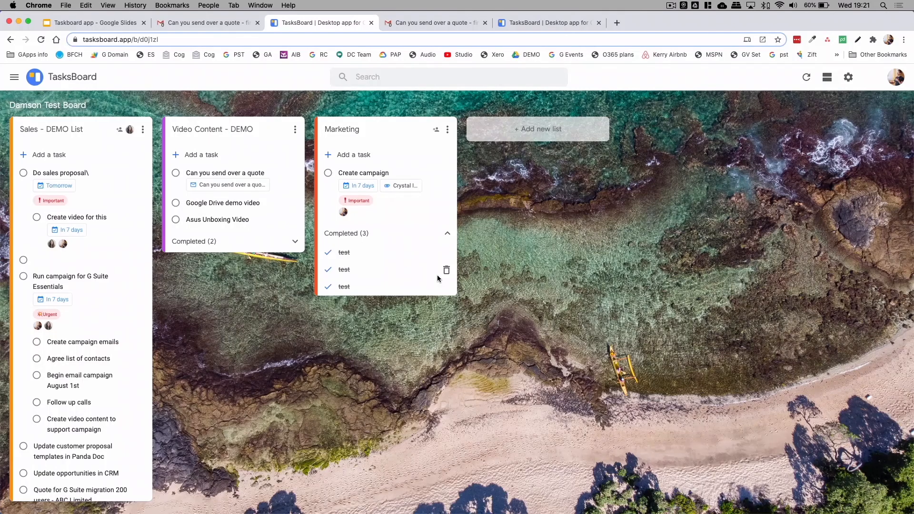
mouse_move(827, 76)
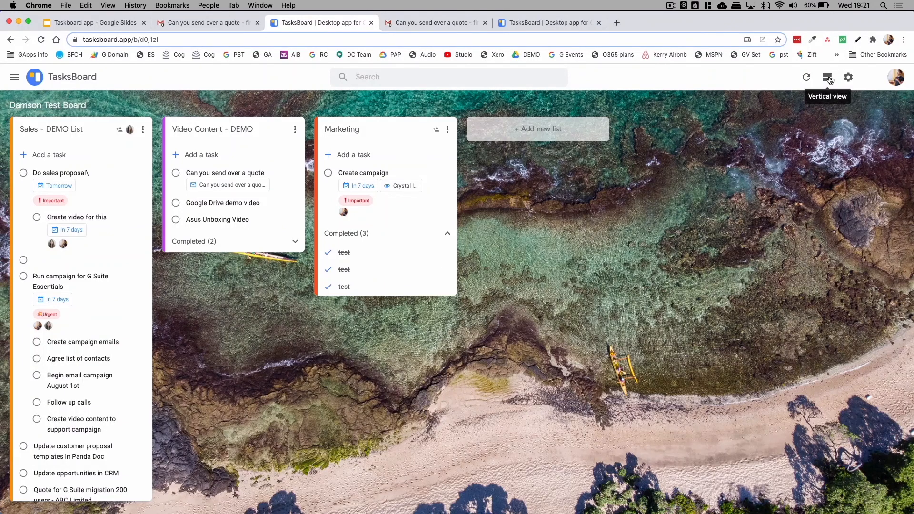
Switch the board to vertical view and scroll down through the stacked lists.
left_click(827, 76)
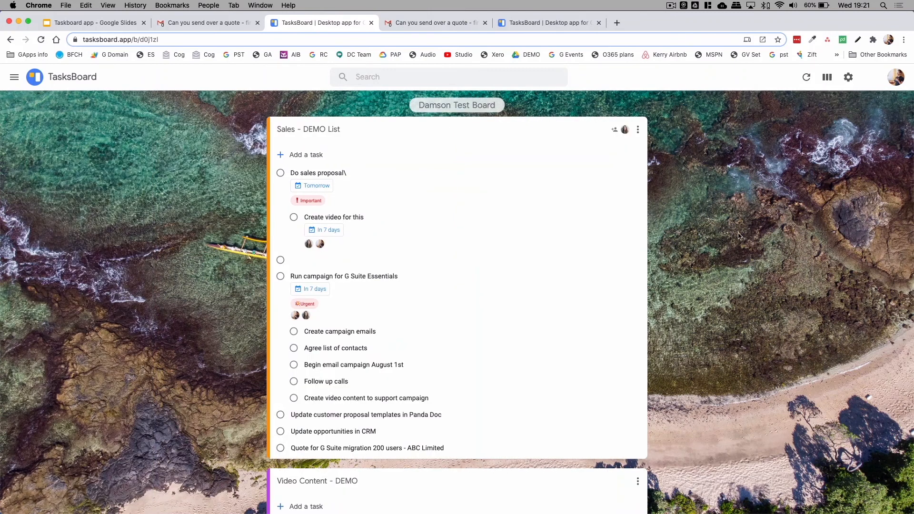
scroll("down", 3)
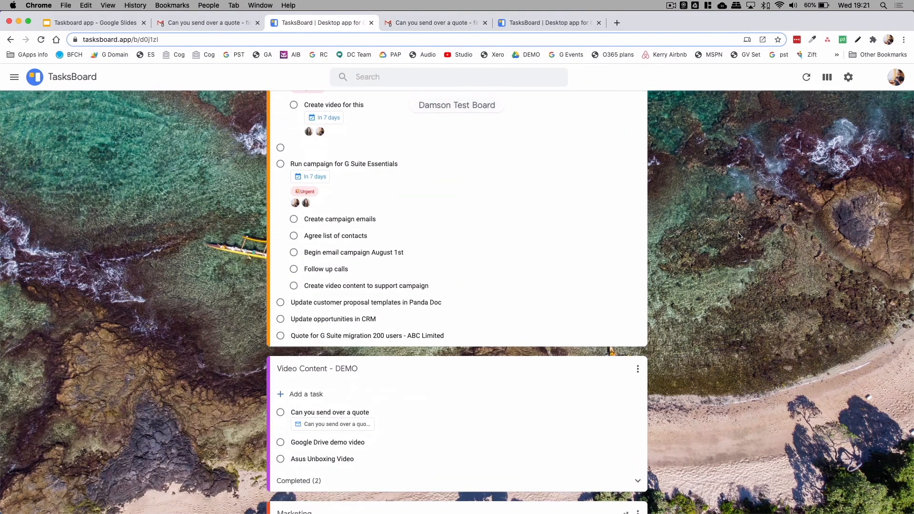